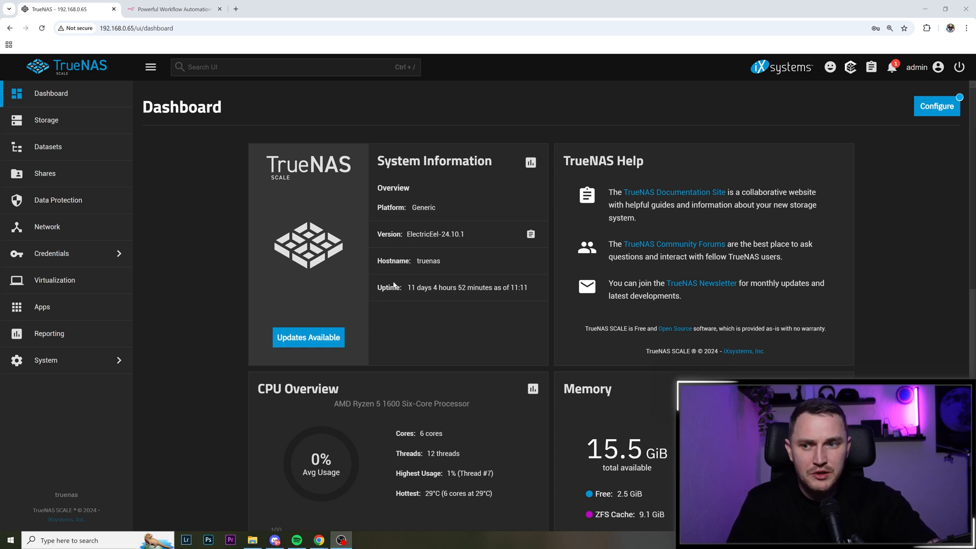
mouse_move(441, 276)
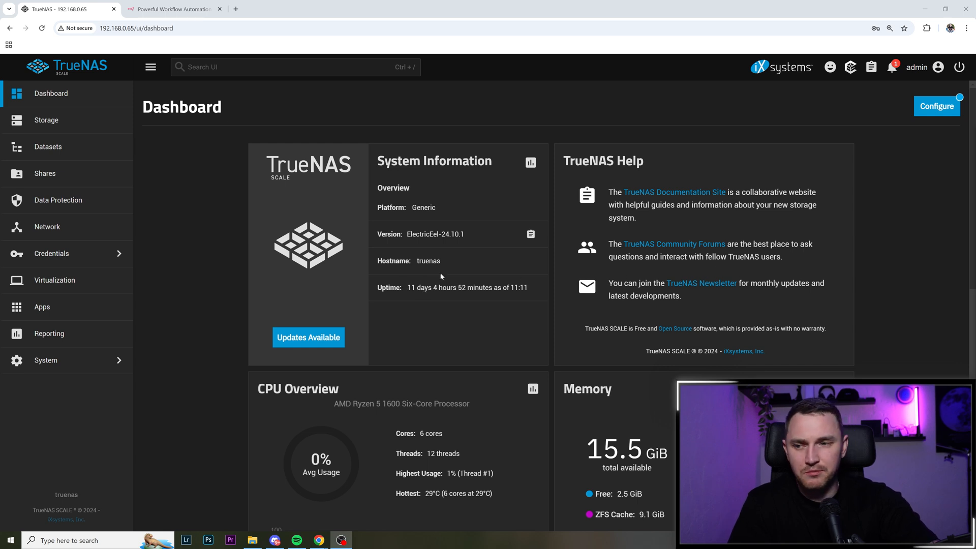
mouse_move(329, 273)
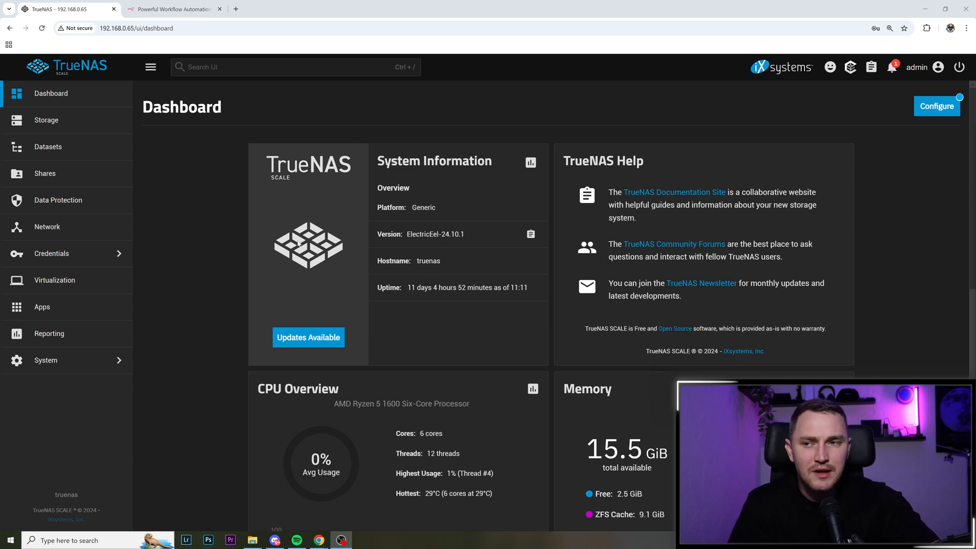
mouse_move(261, 253)
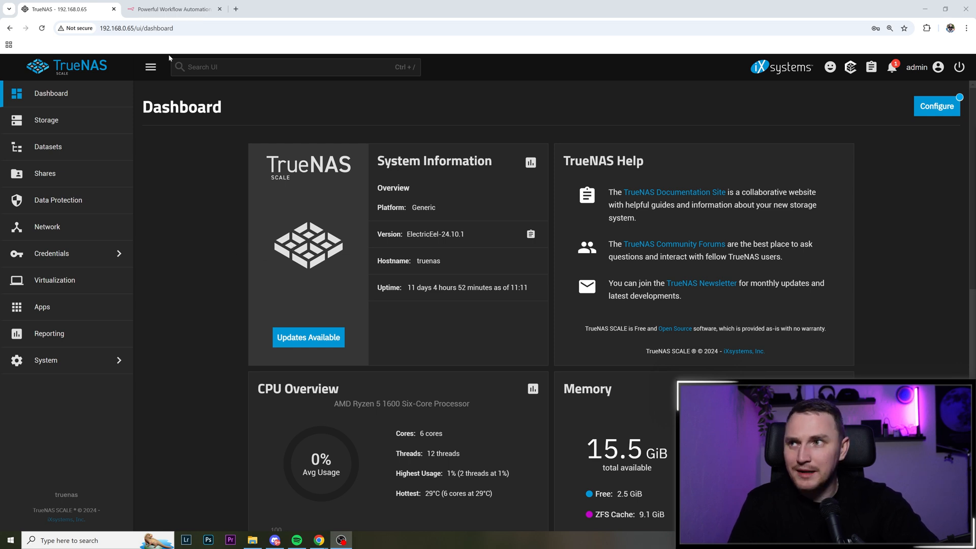
- Go to the n8n.io tab, scroll its homepage, and bring up the Use cases menu
click(175, 9)
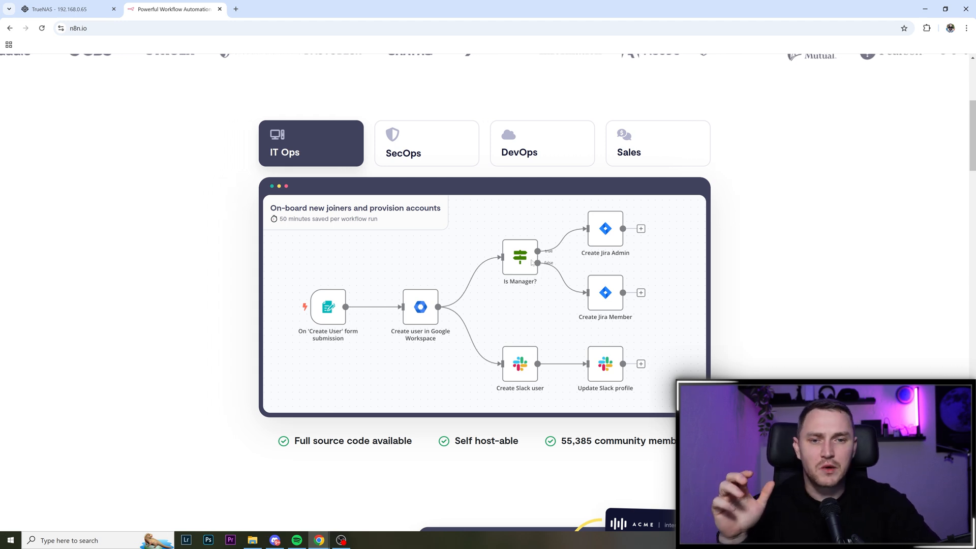
mouse_move(542, 275)
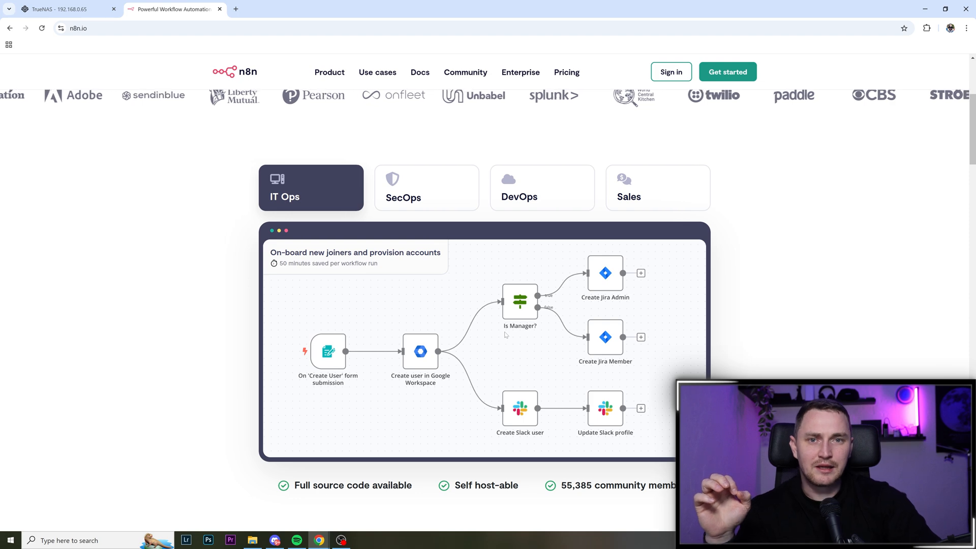
scroll(down, 3)
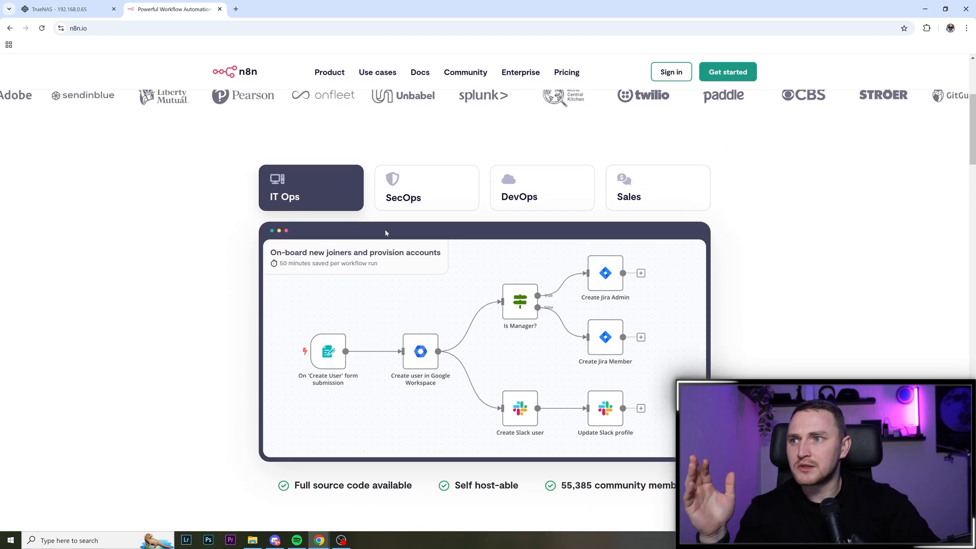
click(427, 187)
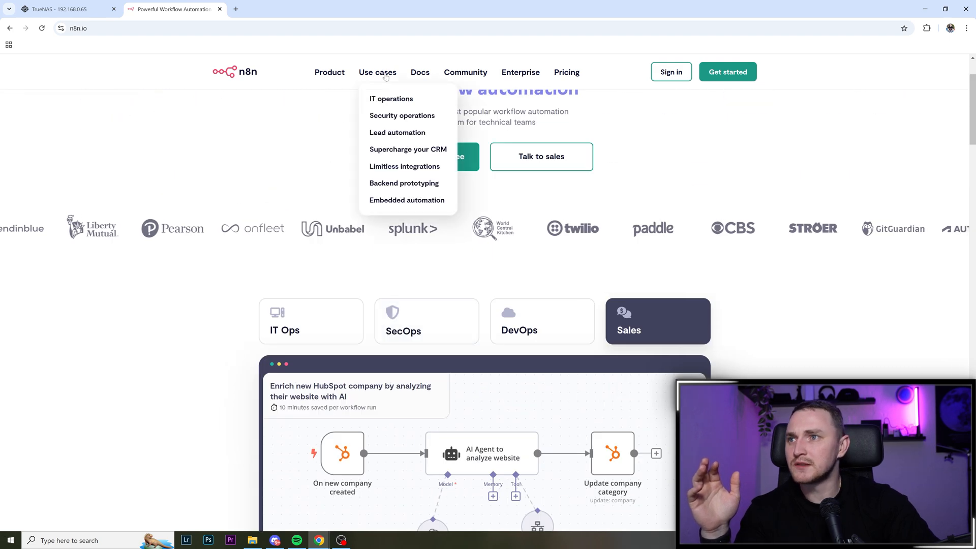
- Open Lead automation and scroll through its lead enrichment and CRM integration use cases
click(397, 132)
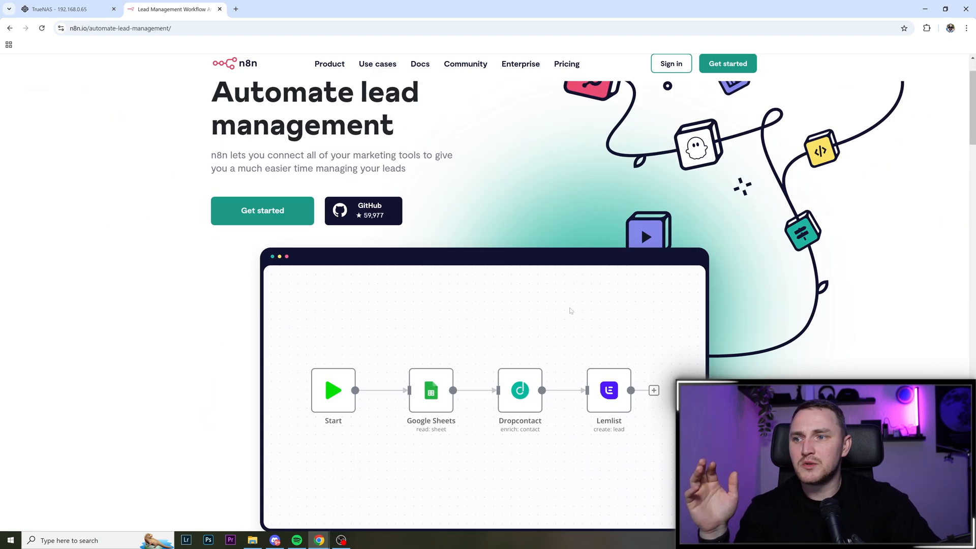
scroll(down, 3)
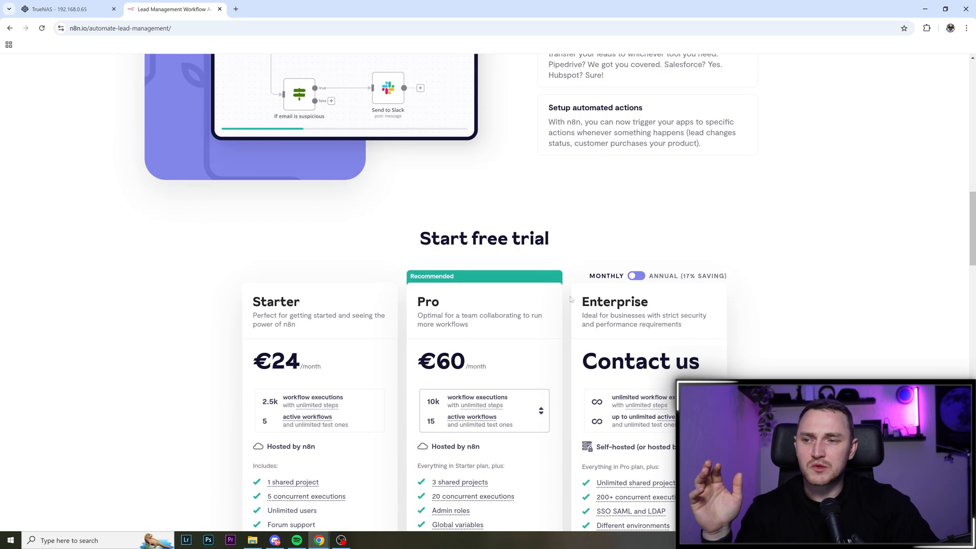
scroll(up, 3)
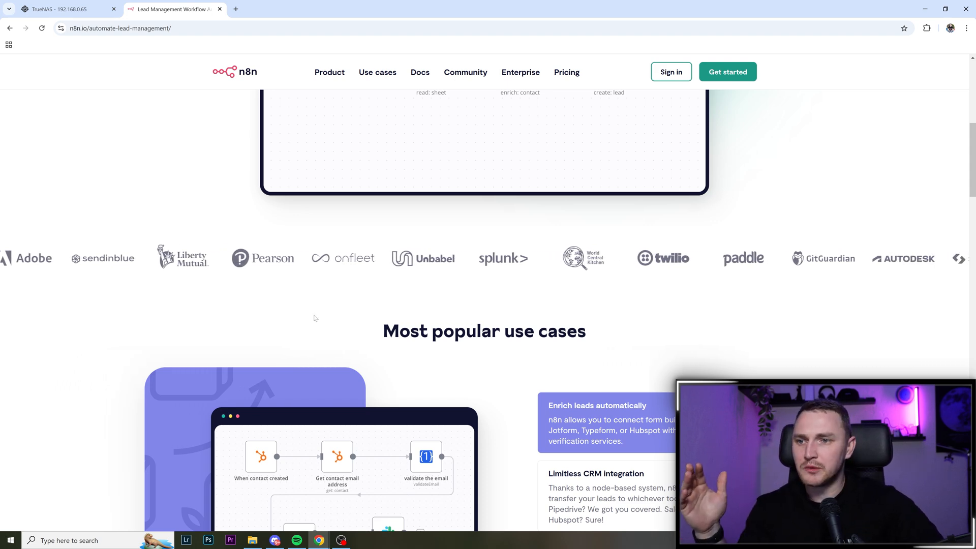
scroll(up, 3)
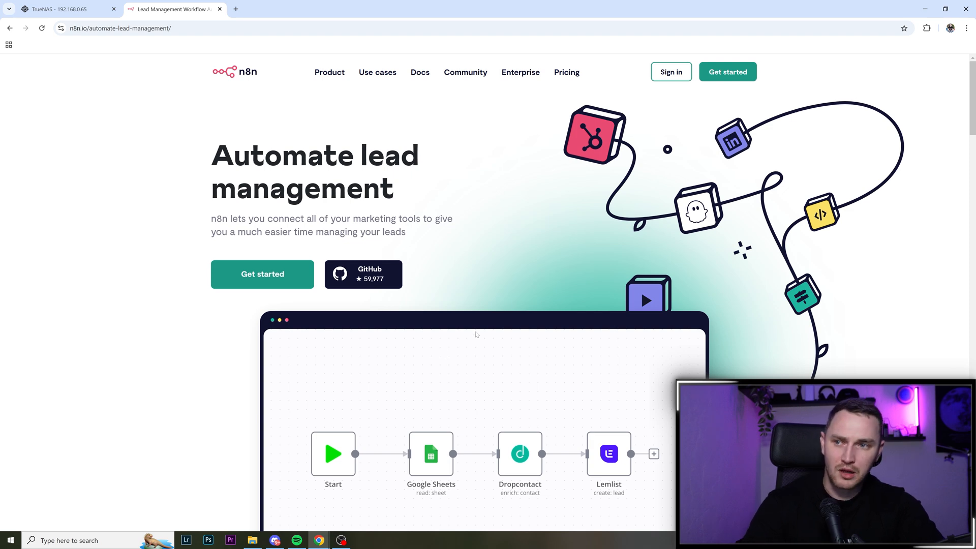
mouse_move(562, 355)
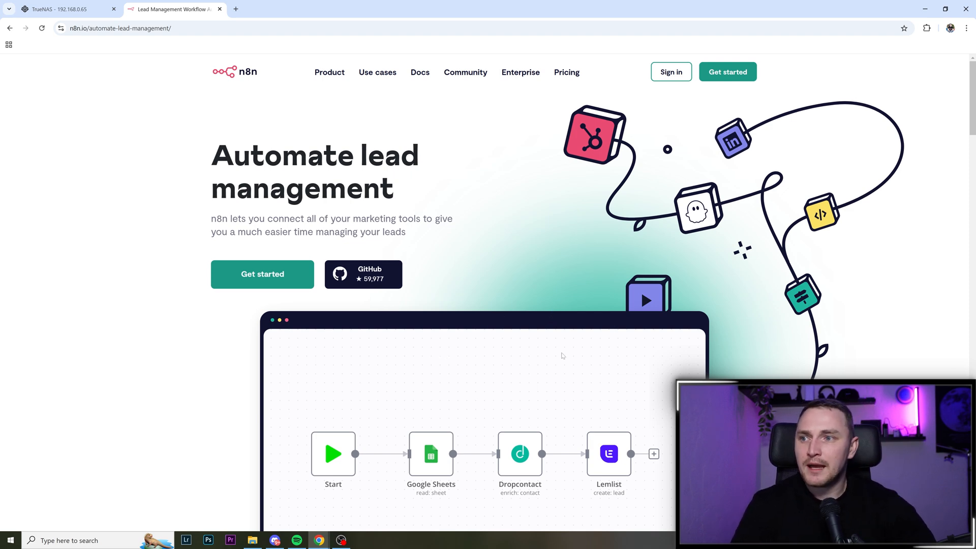
scroll(down, 3)
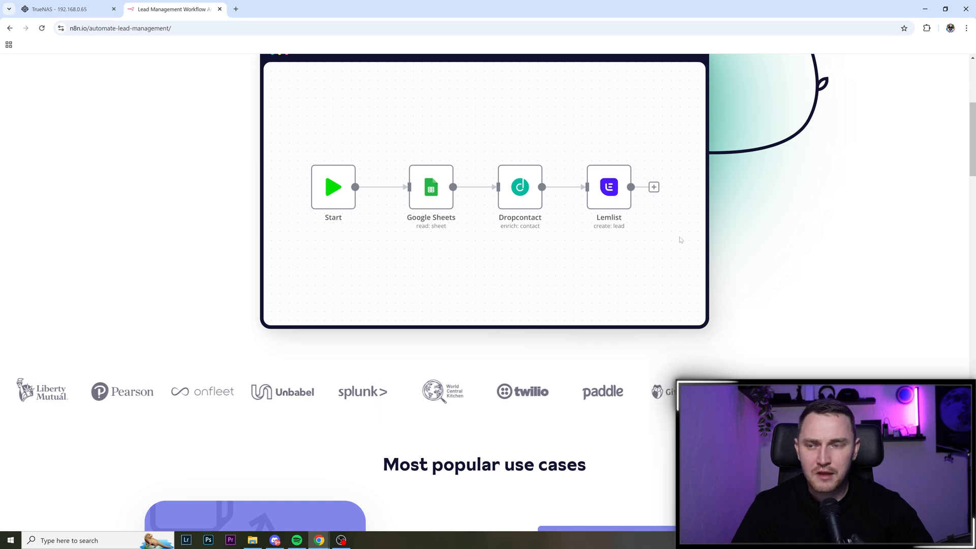
scroll(down, 3)
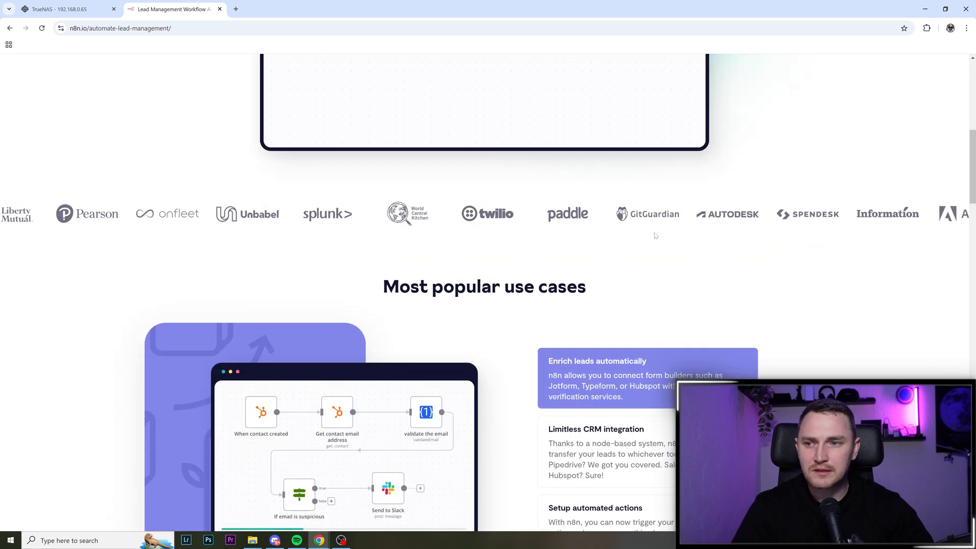
scroll(down, 3)
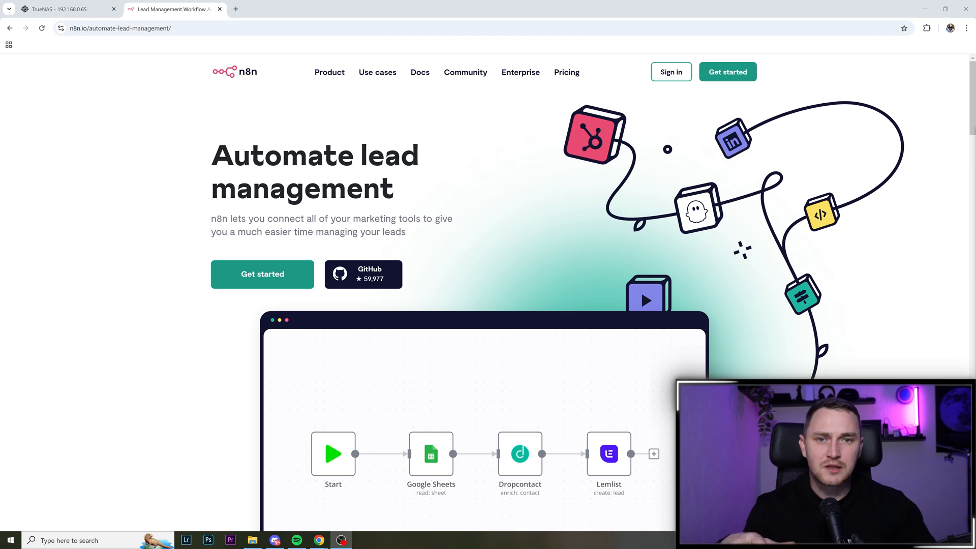
mouse_move(495, 183)
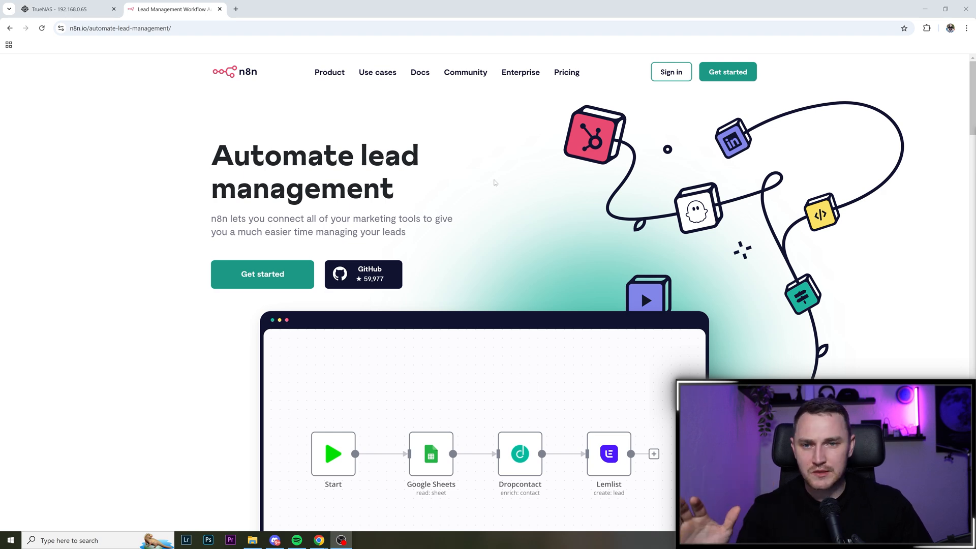
mouse_move(474, 165)
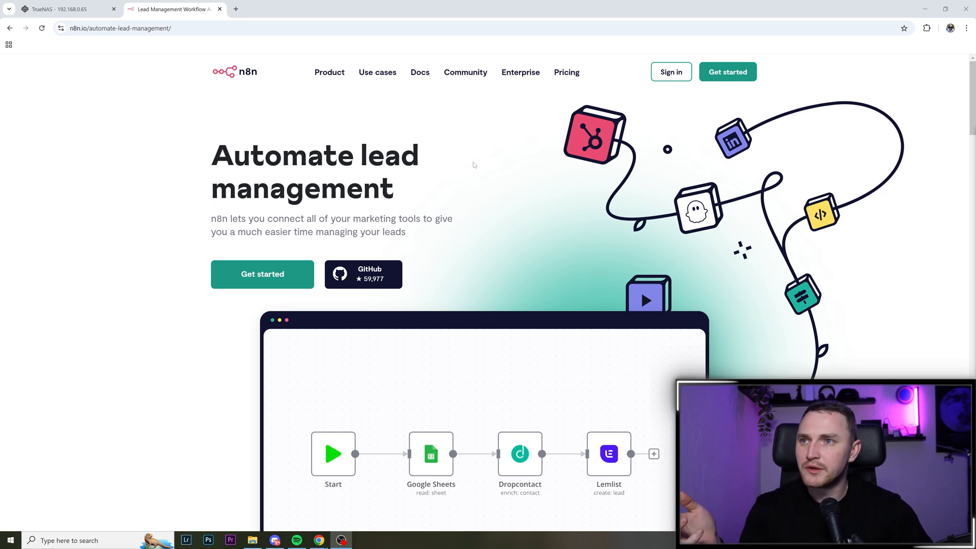
mouse_move(480, 163)
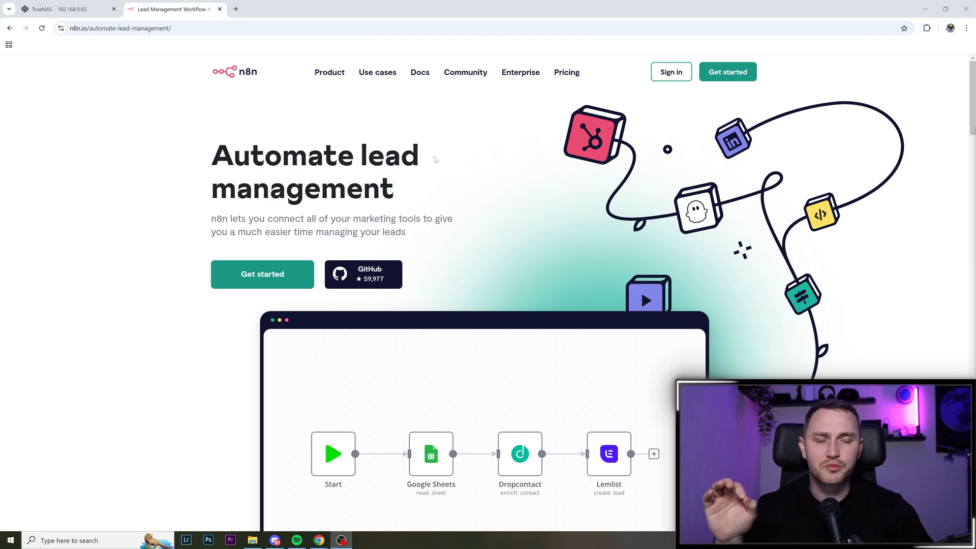
scroll(down, 3)
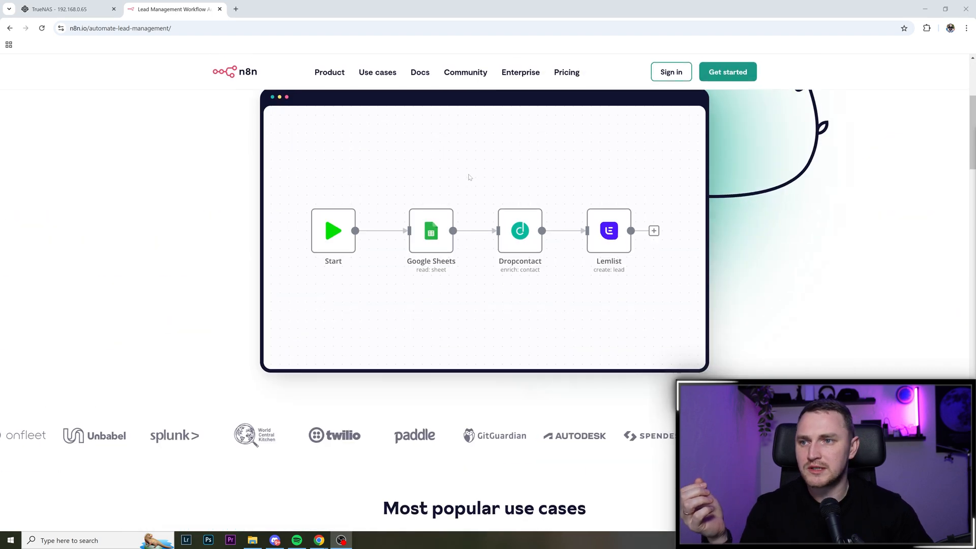
scroll(down, 3)
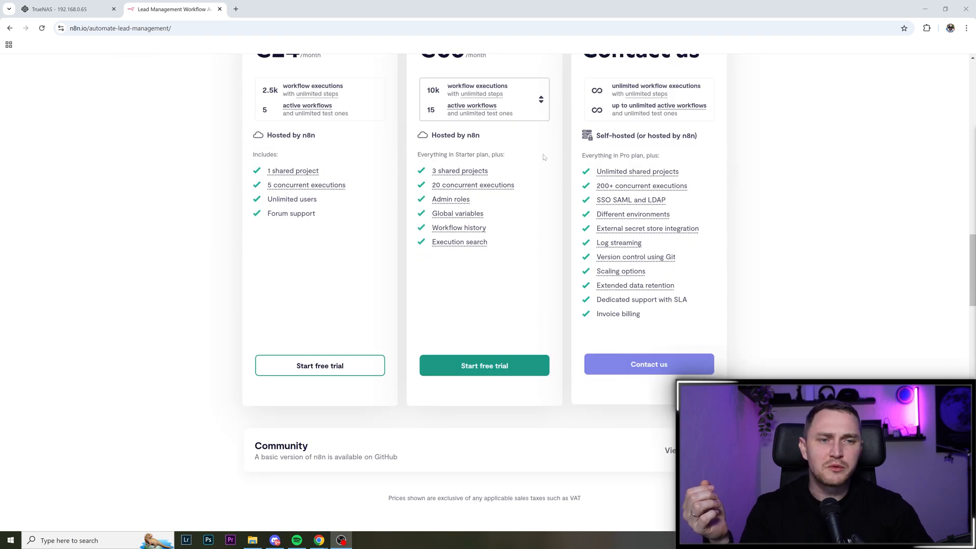
scroll(up, 3)
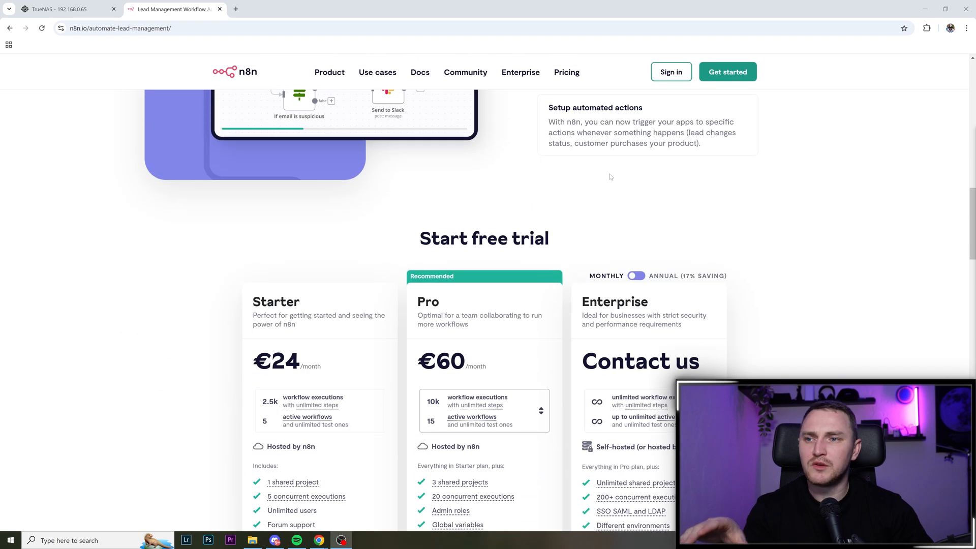
scroll(up, 3)
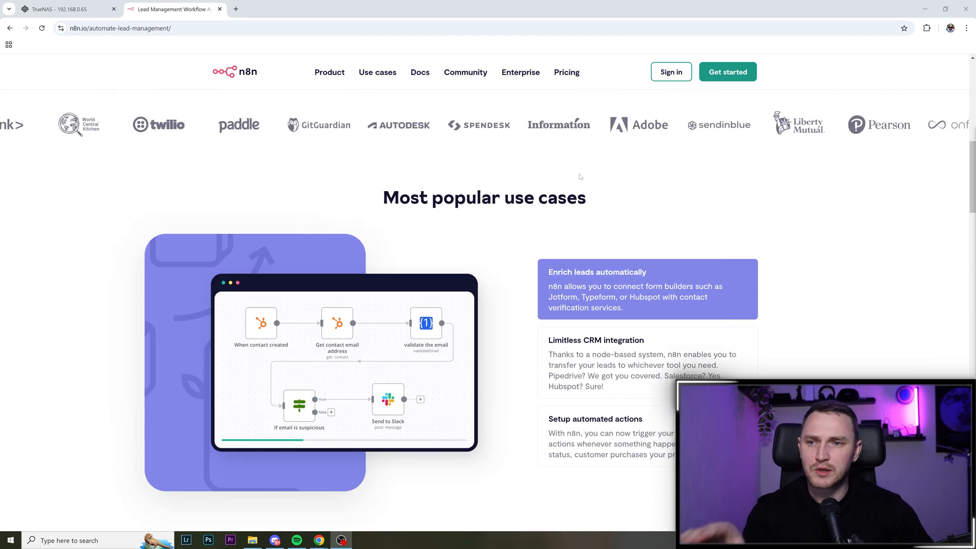
scroll(up, 3)
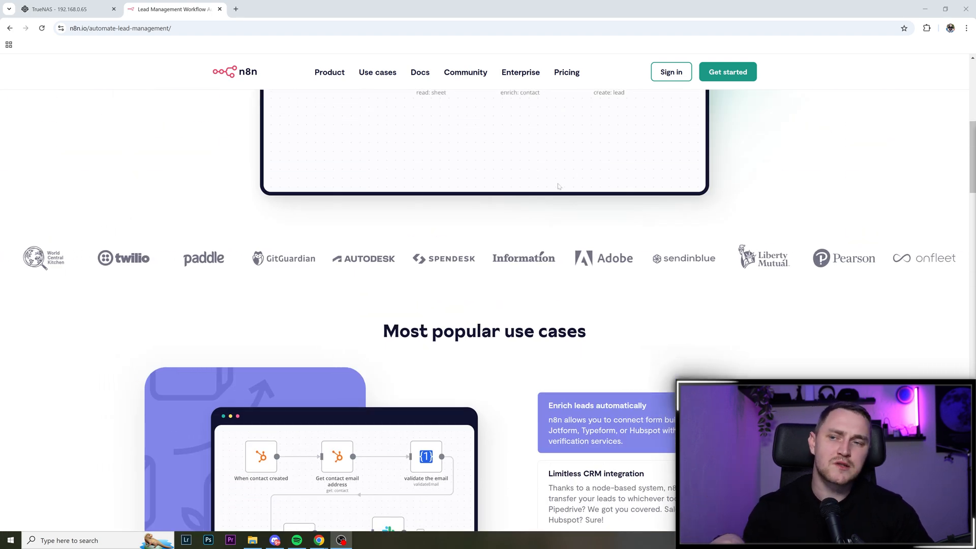
click(566, 72)
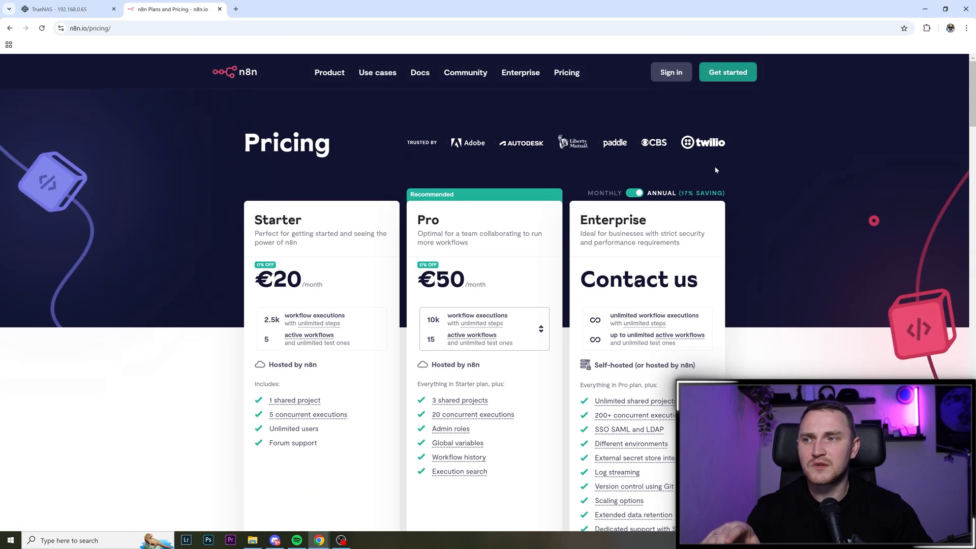
scroll(down, 3)
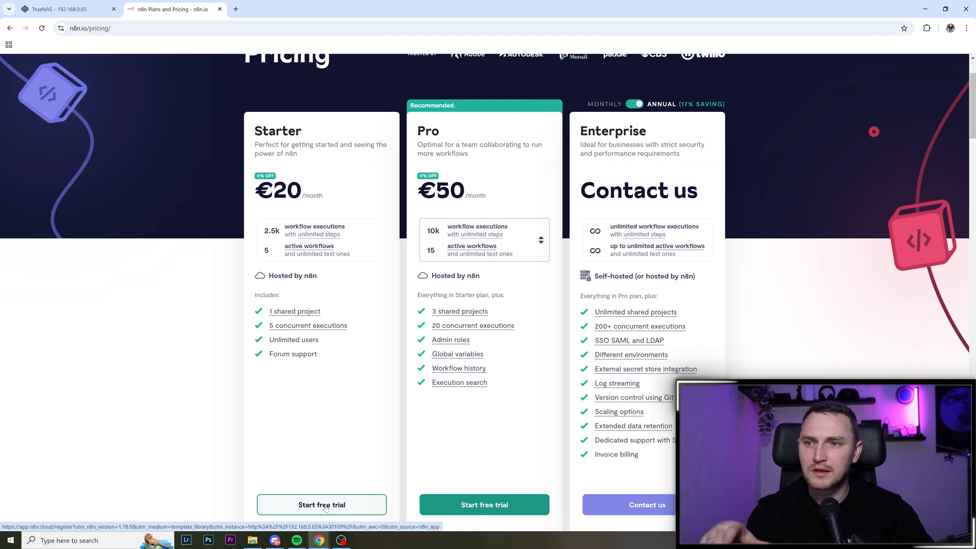
mouse_move(375, 438)
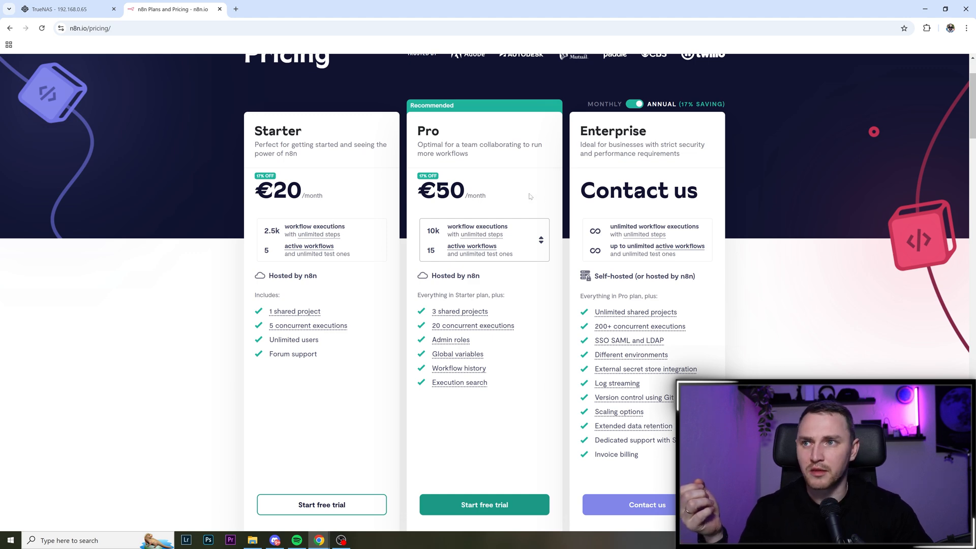
mouse_move(514, 194)
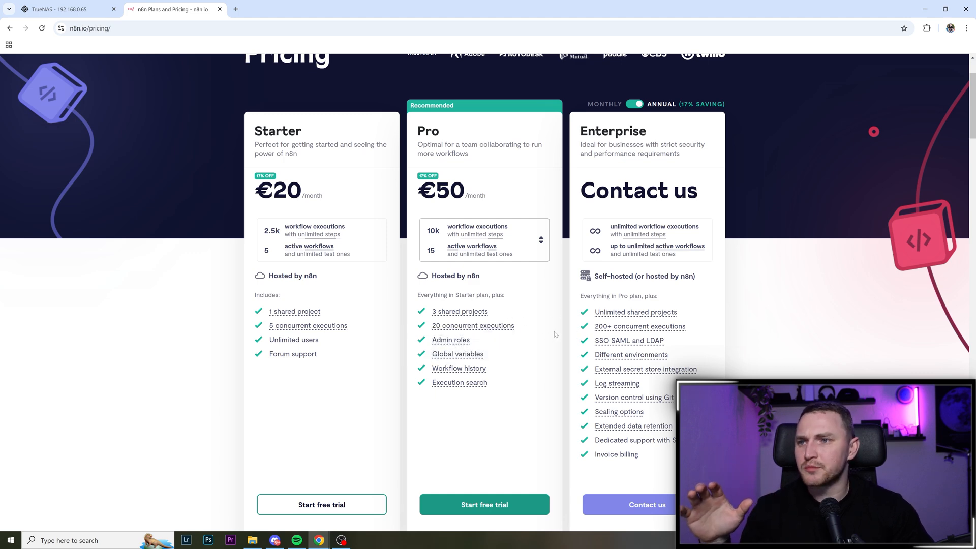
mouse_move(548, 350)
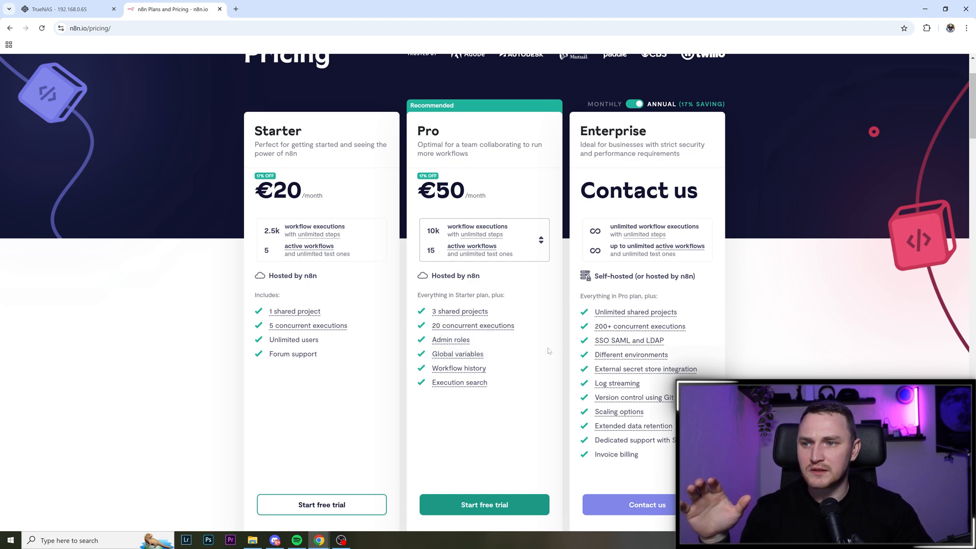
mouse_move(545, 374)
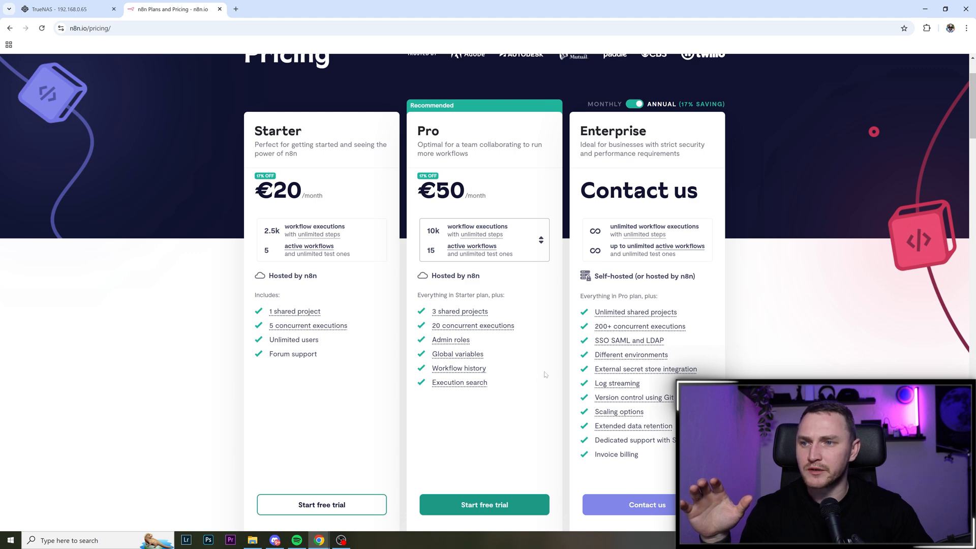
mouse_move(475, 382)
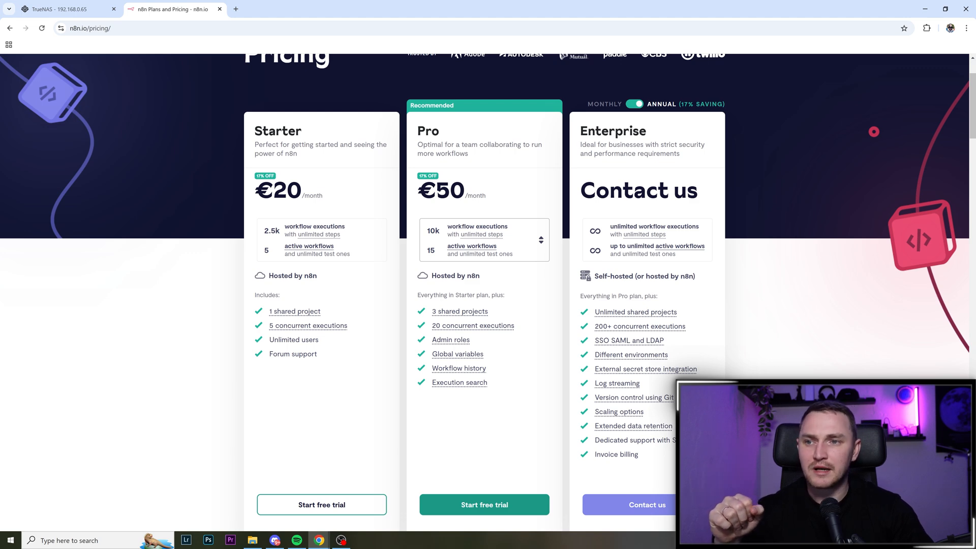
scroll(down, 3)
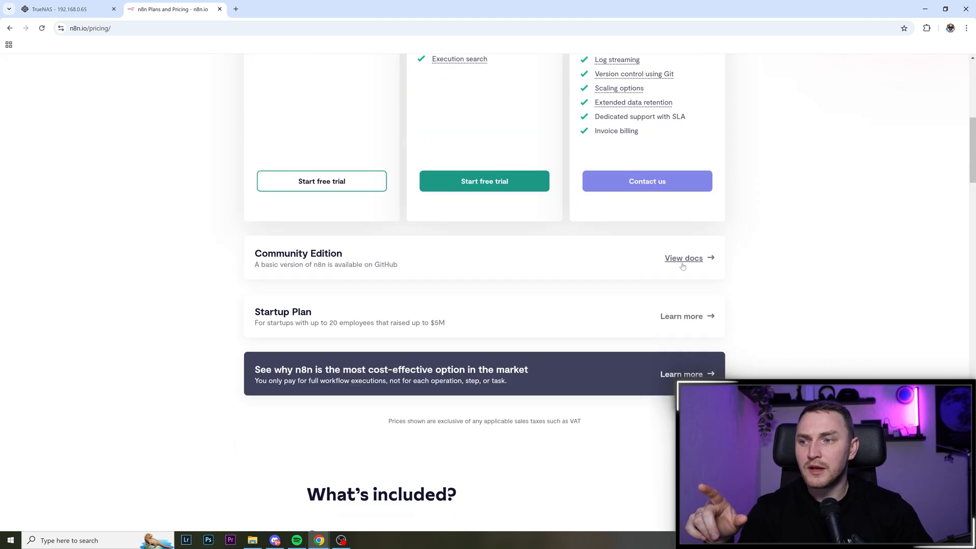
scroll(down, 3)
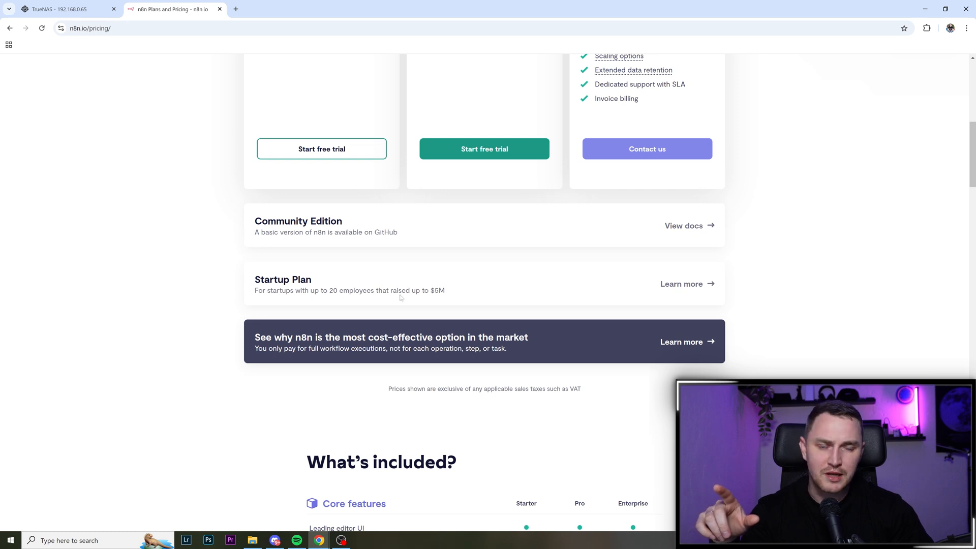
scroll(up, 3)
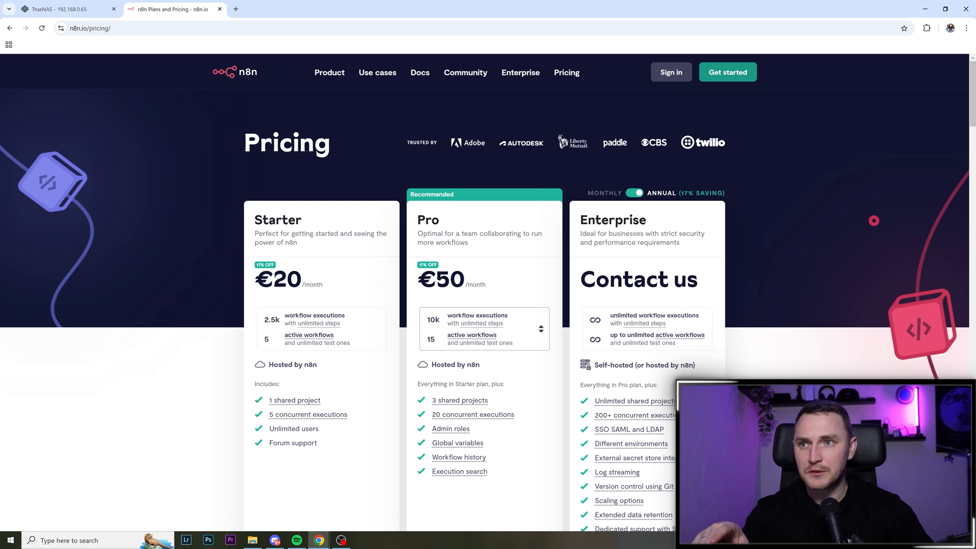
- Return to the TrueNAS tab to show the system Dashboard
click(59, 9)
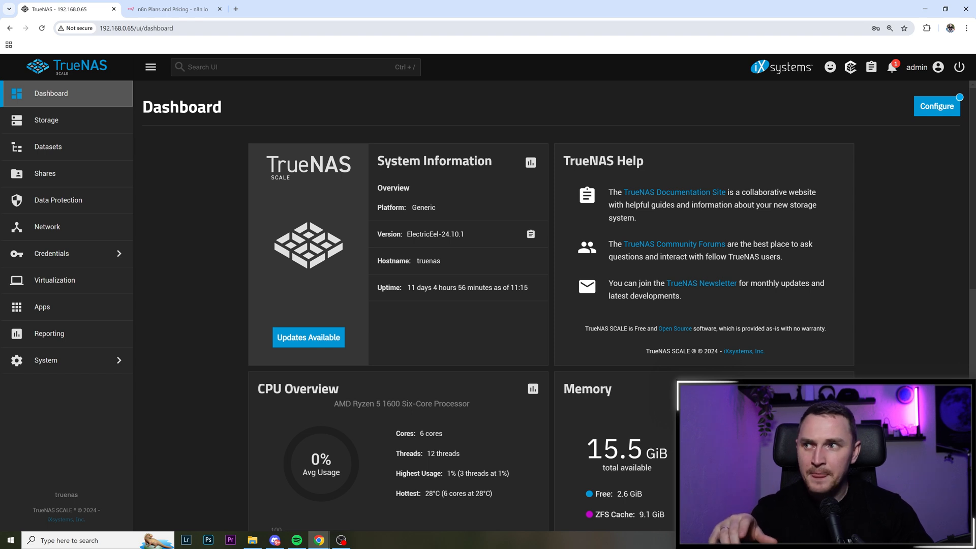
mouse_move(432, 242)
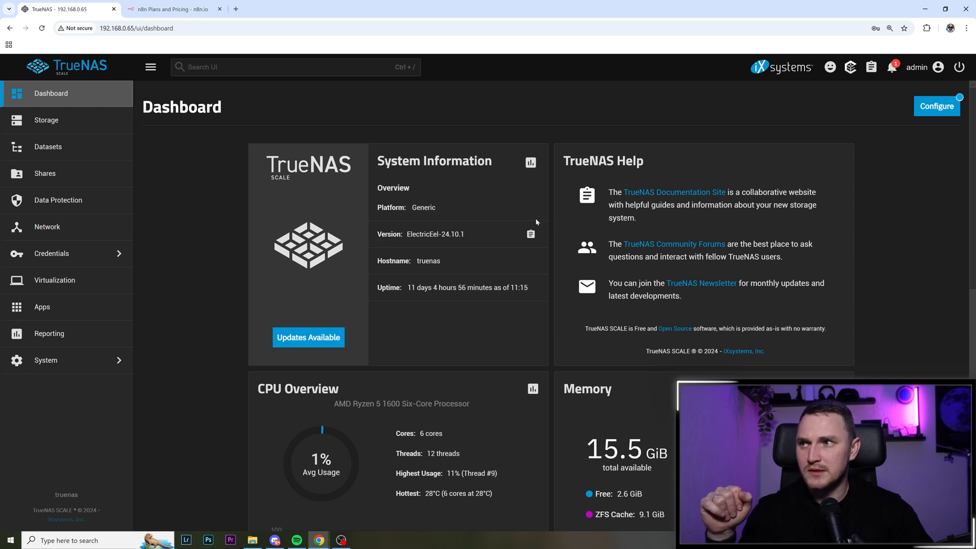
- Go to Apps, then Discover Apps, and search the catalog for 'n8n'
click(41, 306)
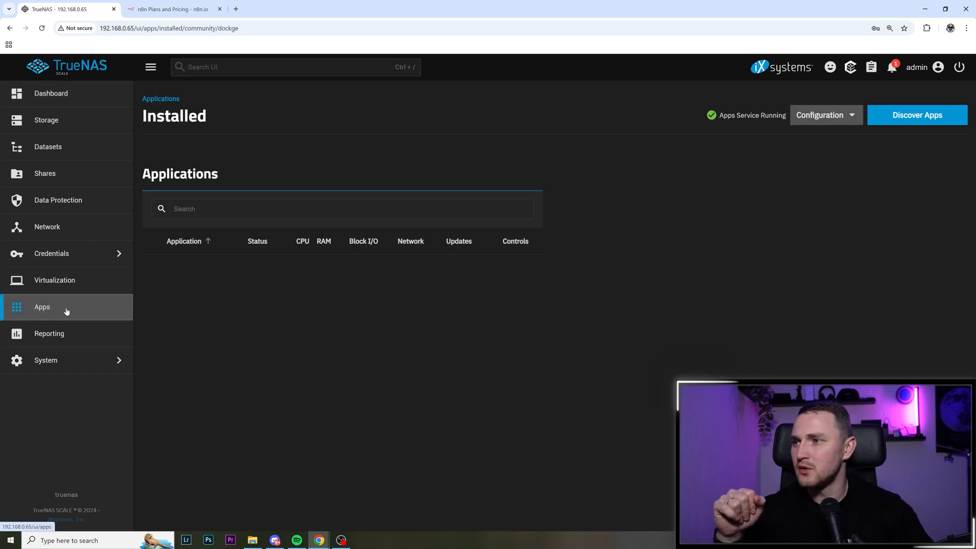
click(202, 269)
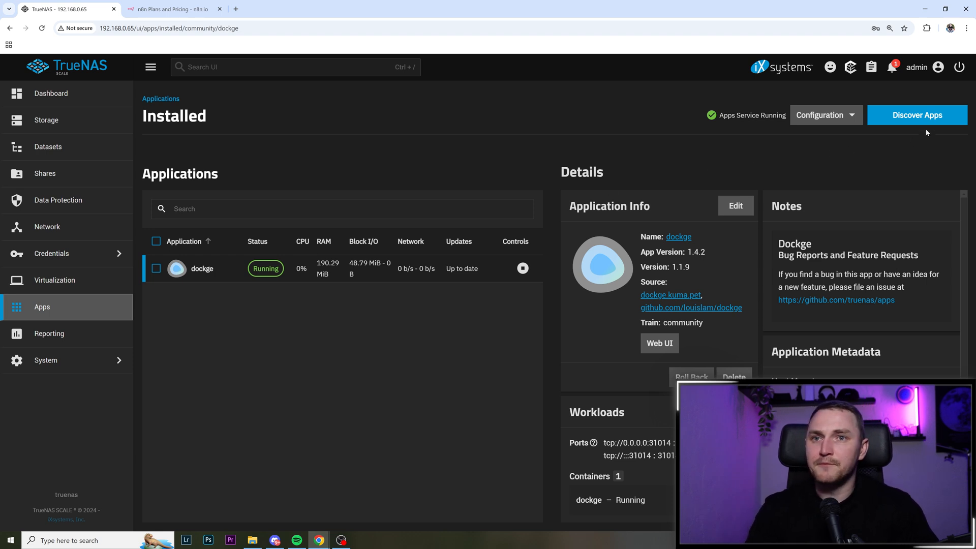
click(917, 115)
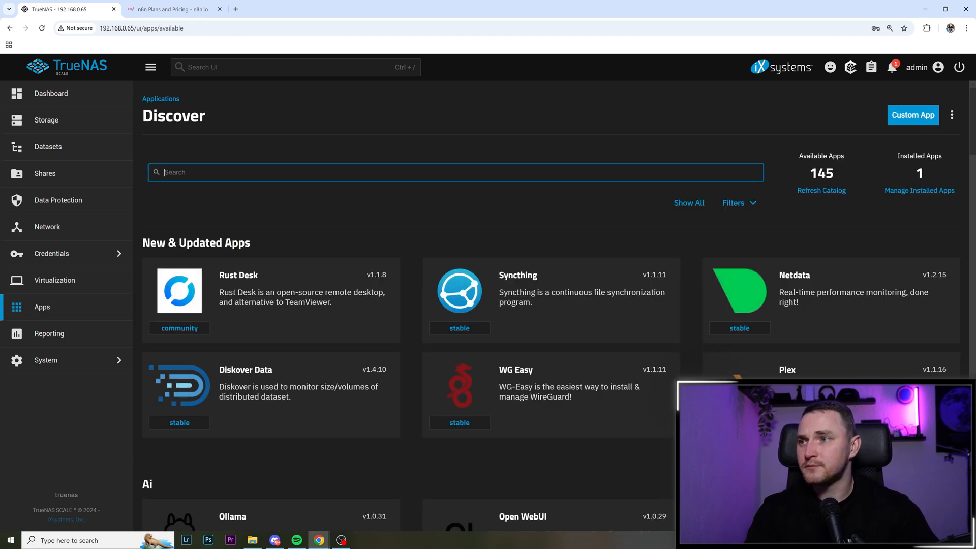
text(n8n)
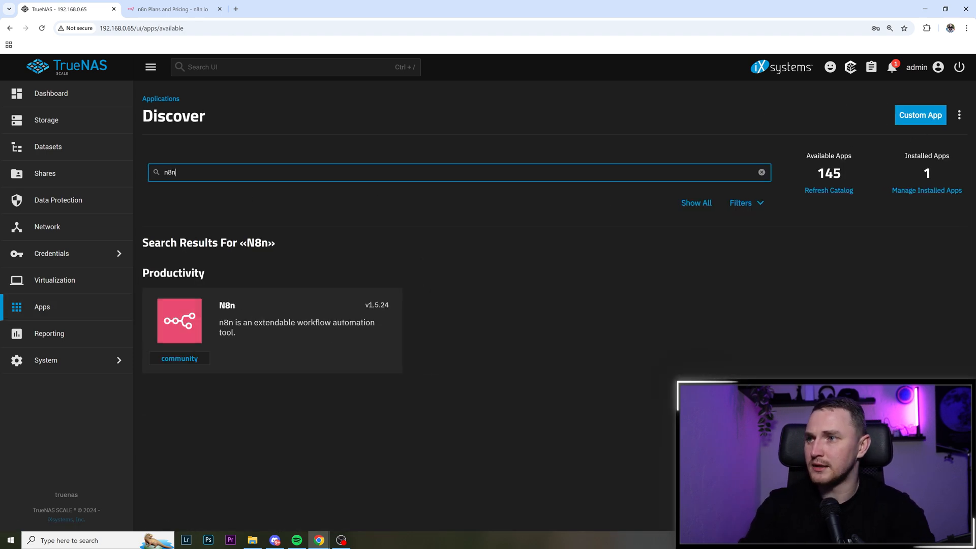
mouse_move(331, 186)
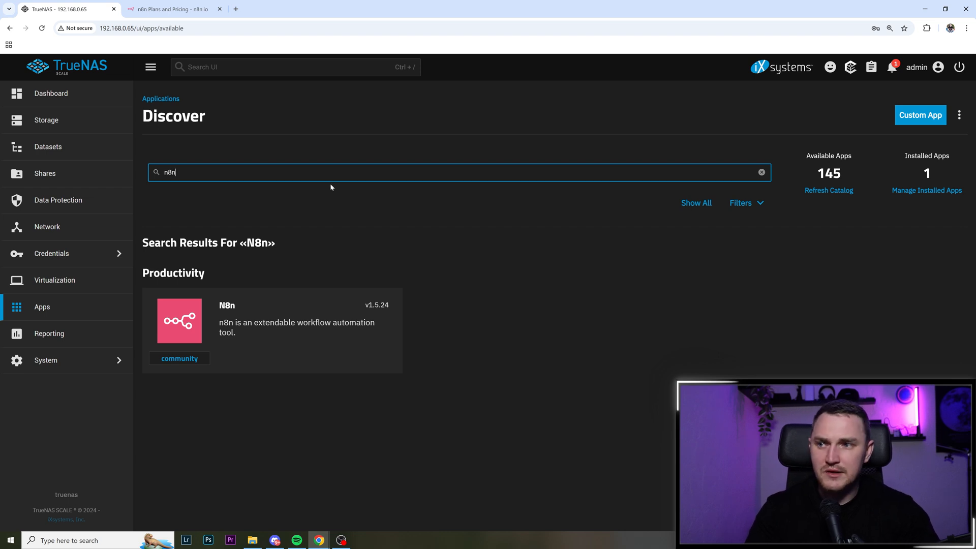
mouse_move(284, 185)
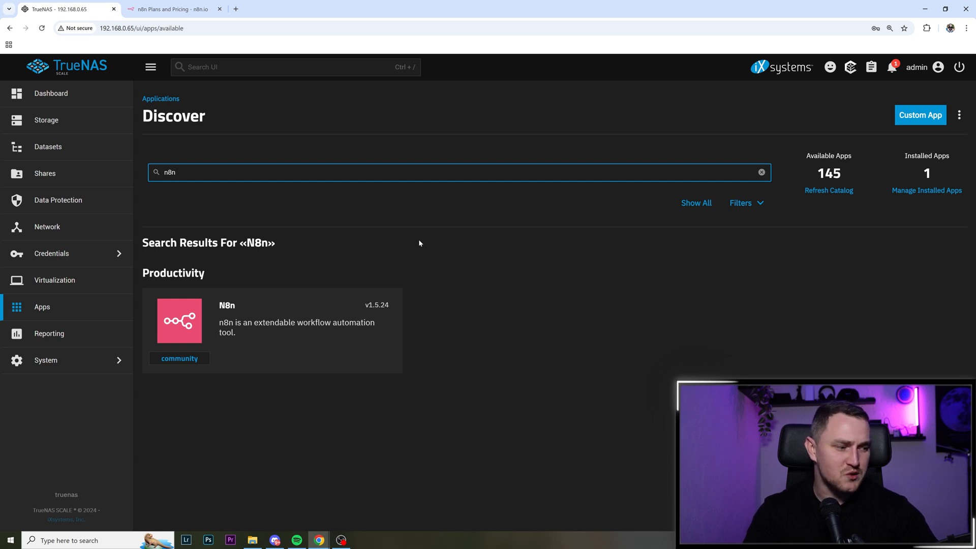
mouse_move(427, 242)
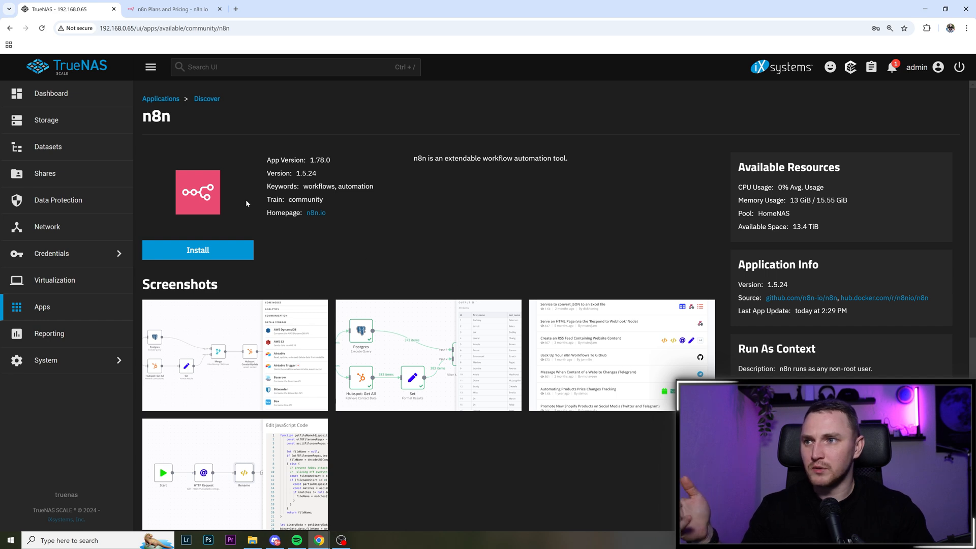
- Start installing n8n, opening the install form with version 1.5.24 and default fields
click(197, 250)
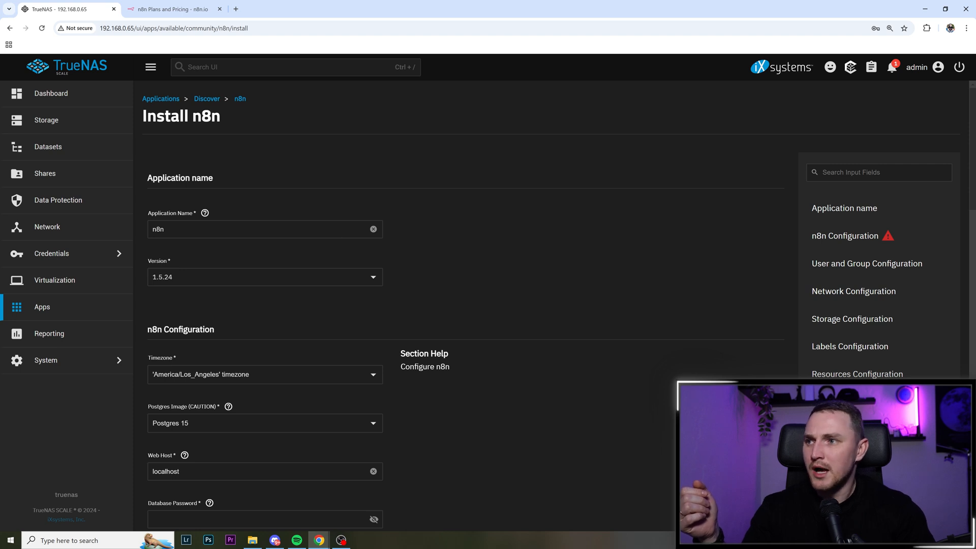
mouse_move(350, 217)
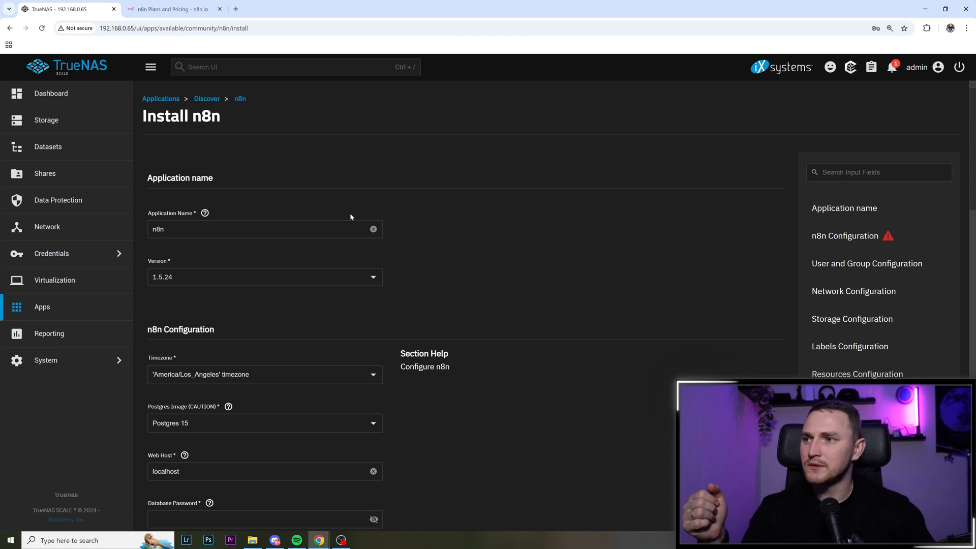
mouse_move(222, 286)
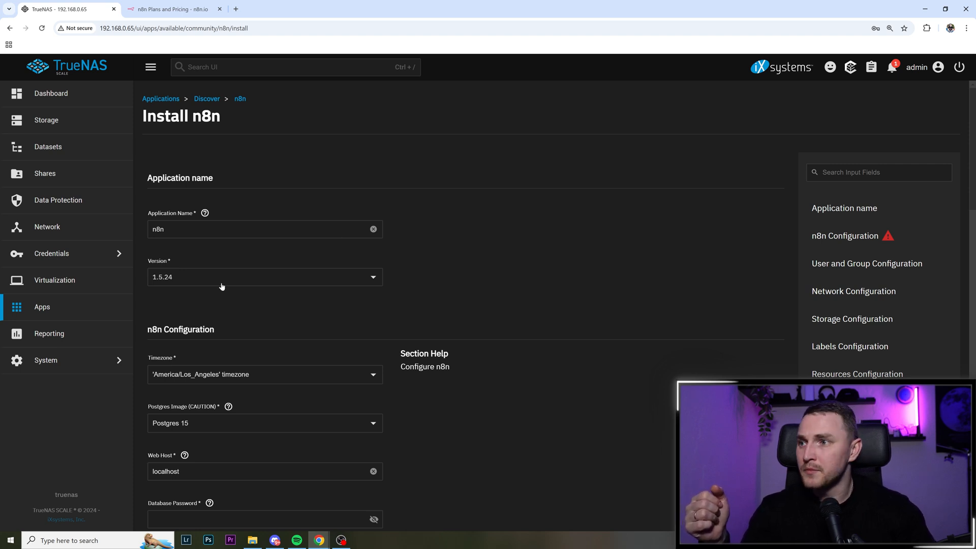
mouse_move(526, 299)
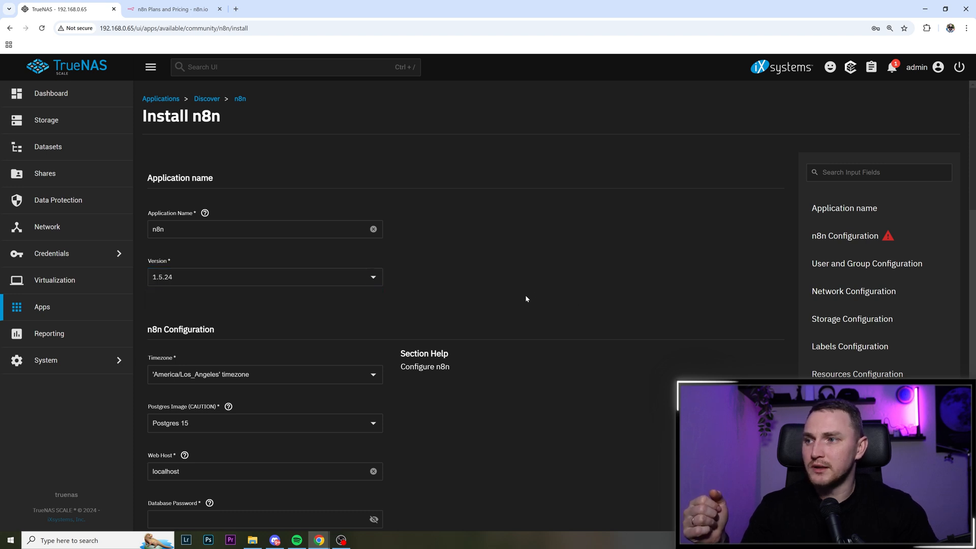
scroll(down, 3)
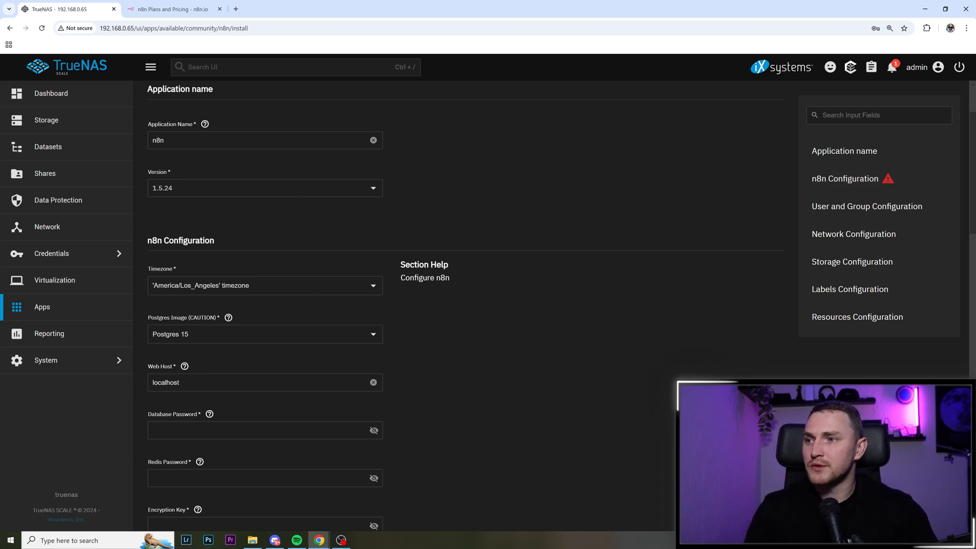
- Set the timezone to Europe/Riga and keep Postgres 15 as the database image
text(riga)
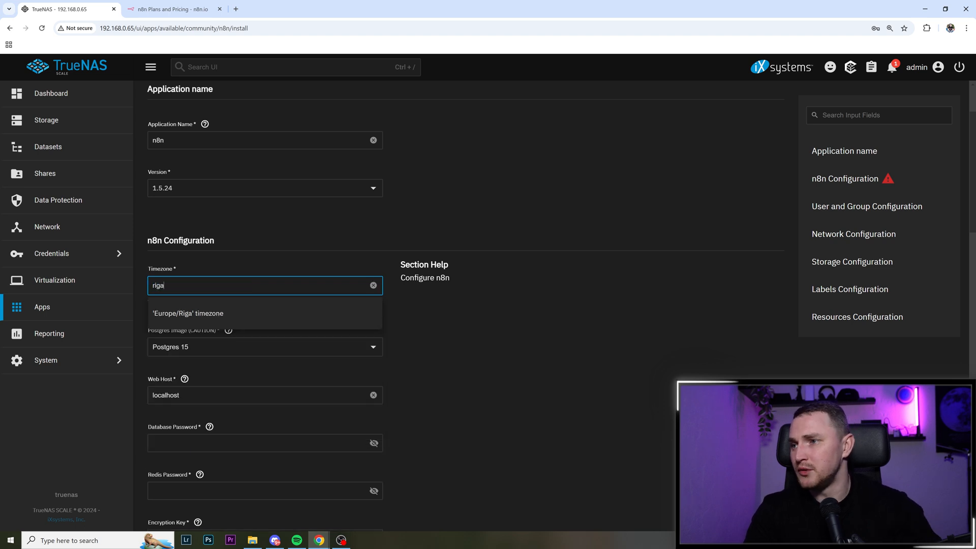
click(188, 313)
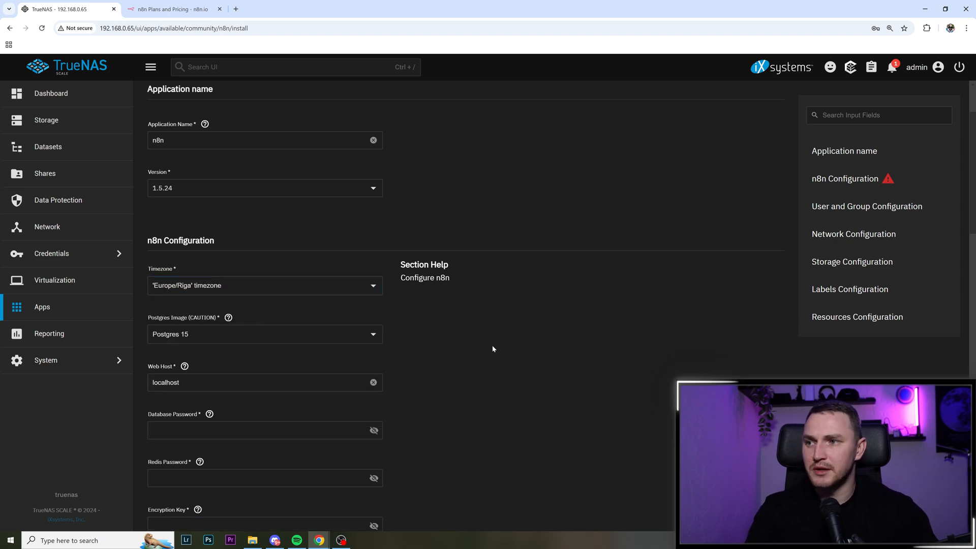
mouse_move(475, 320)
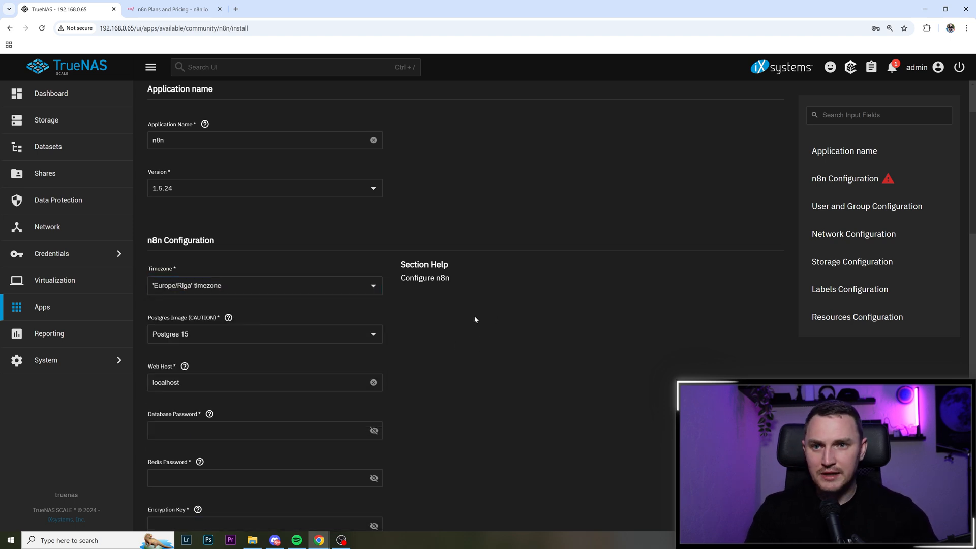
mouse_move(458, 313)
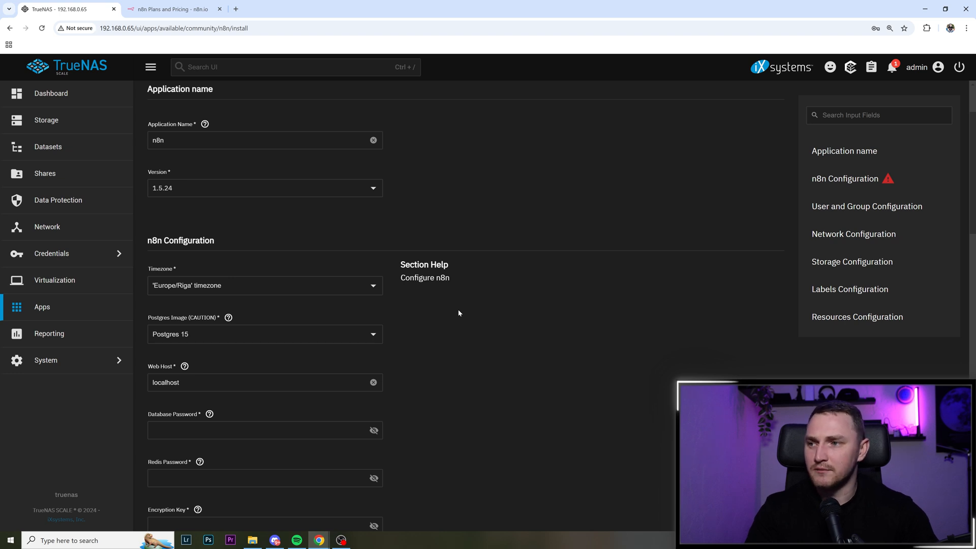
scroll(down, 3)
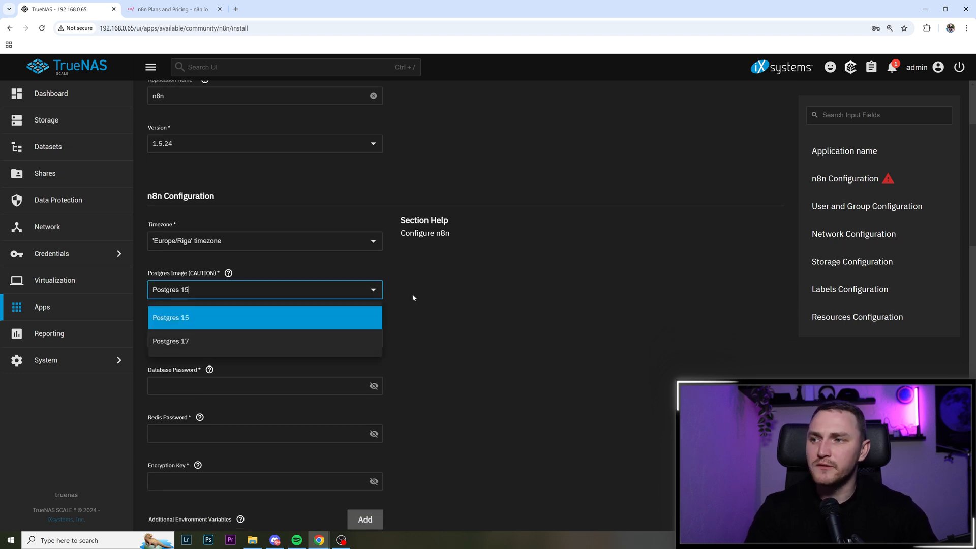
click(170, 317)
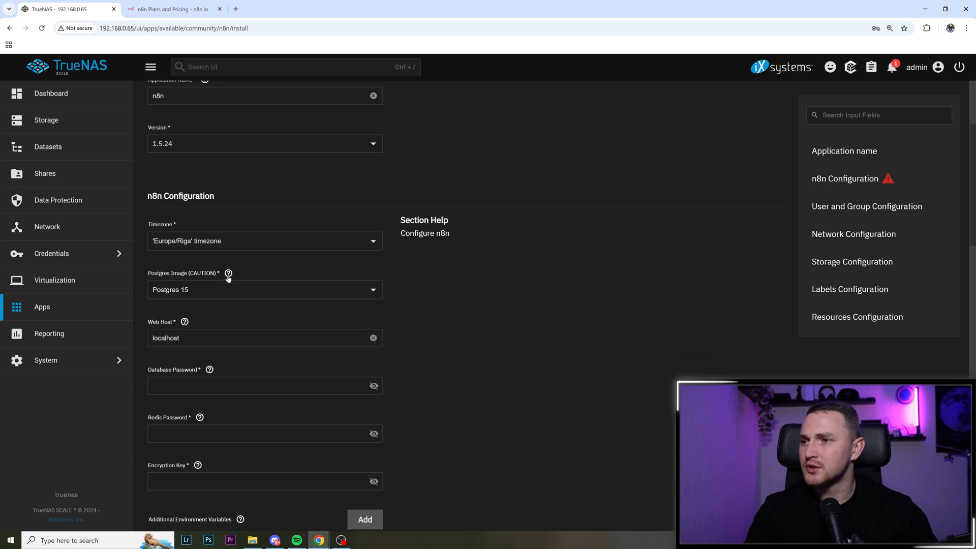
click(227, 274)
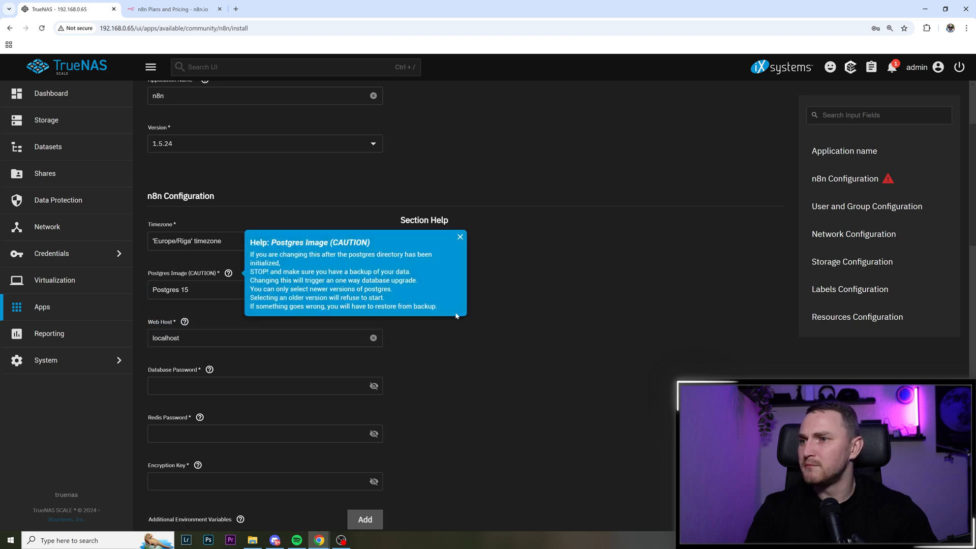
click(460, 237)
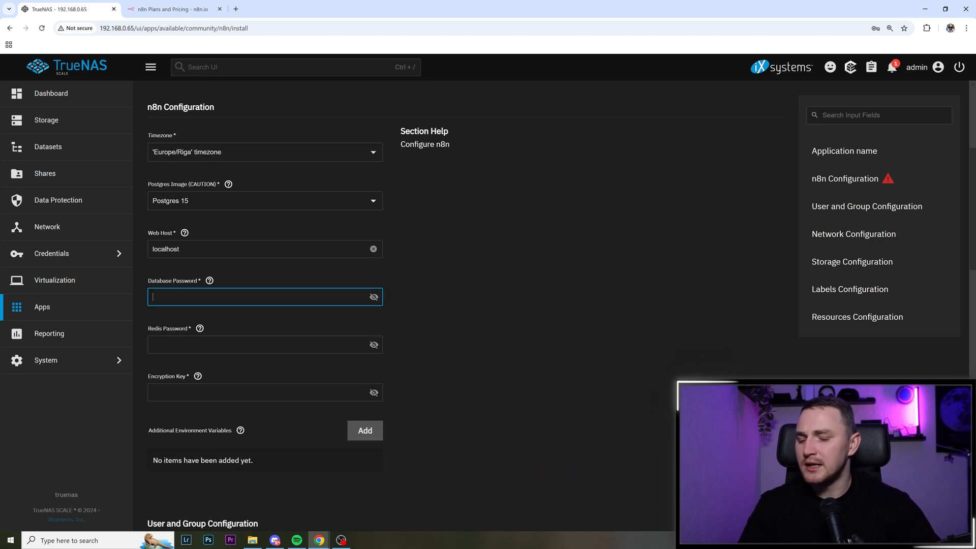
- Enter the database password, Redis password and encryption key, then review user/group 568 and port 30109
text(•)
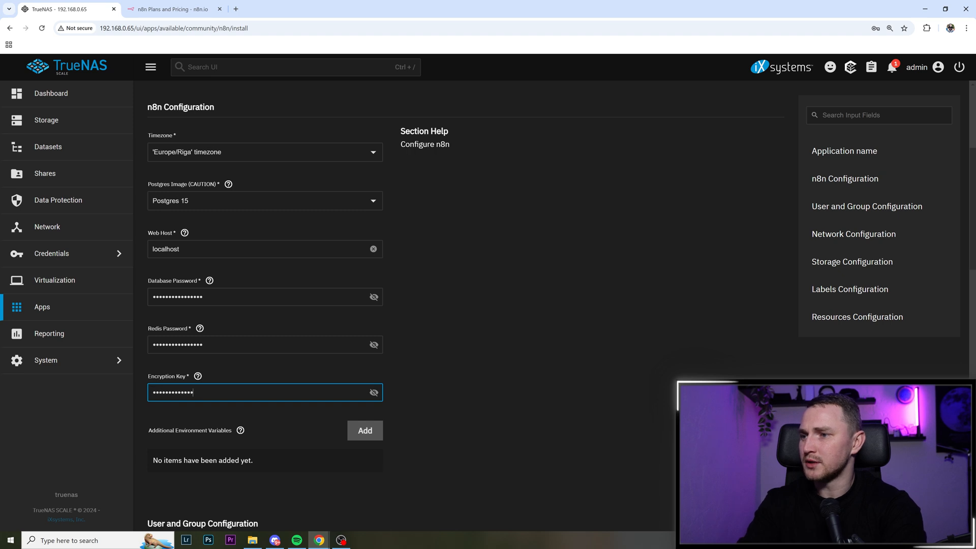
scroll(down, 3)
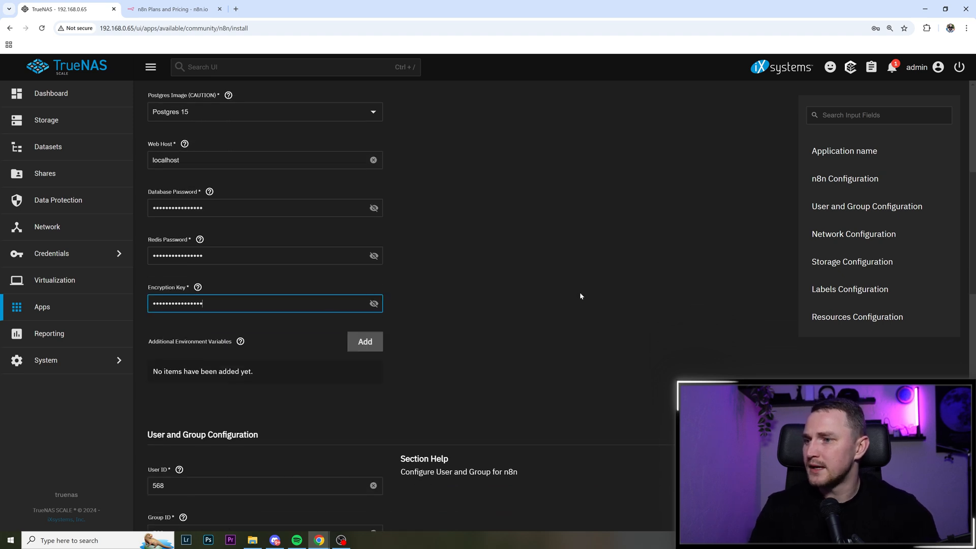
mouse_move(458, 294)
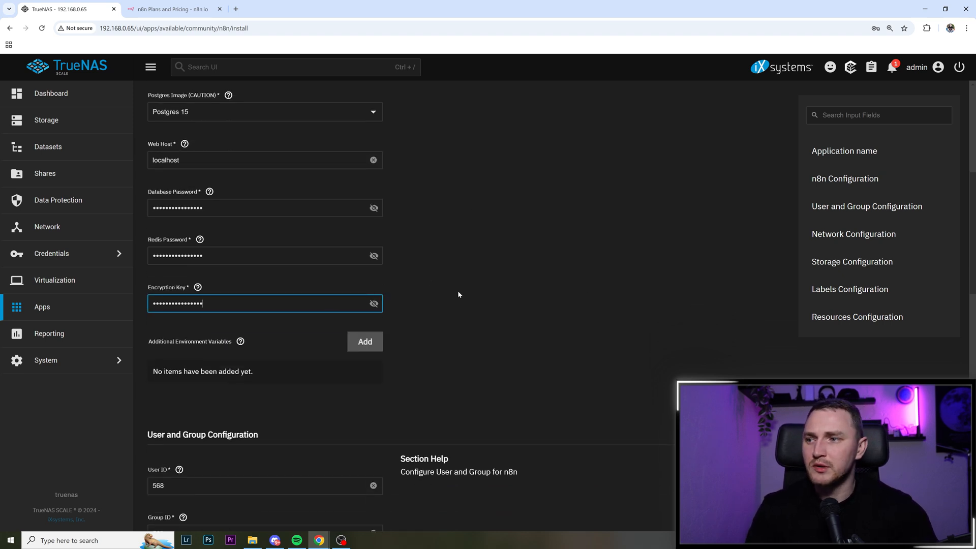
scroll(down, 3)
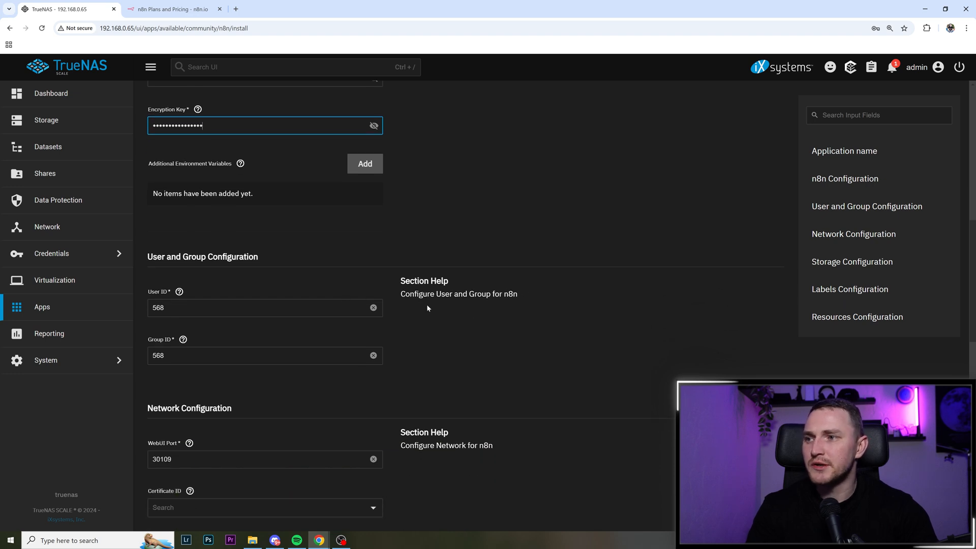
scroll(down, 3)
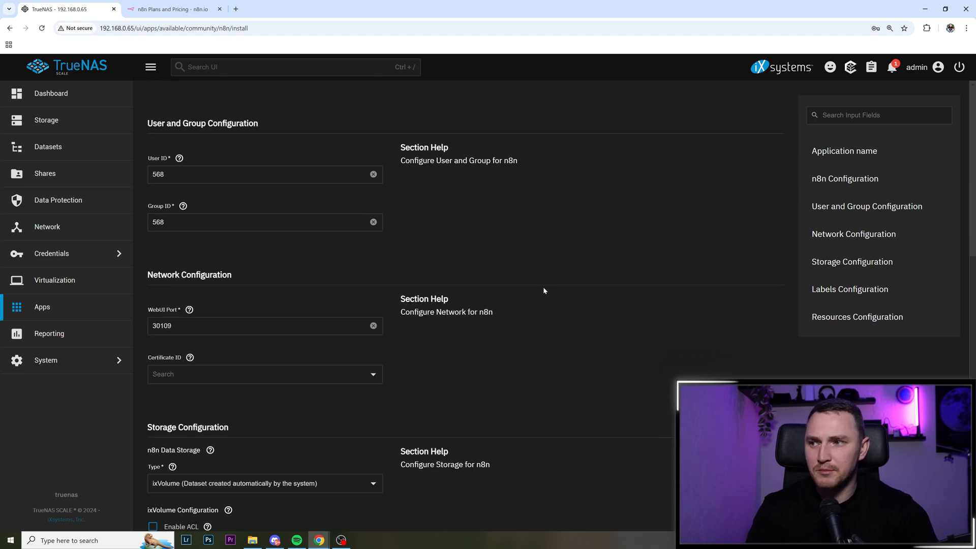
scroll(down, 3)
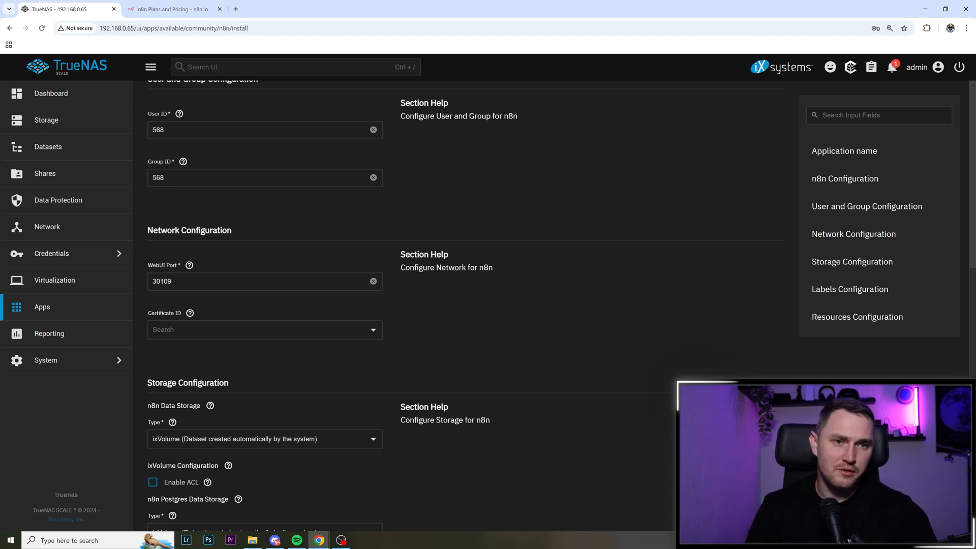
scroll(down, 3)
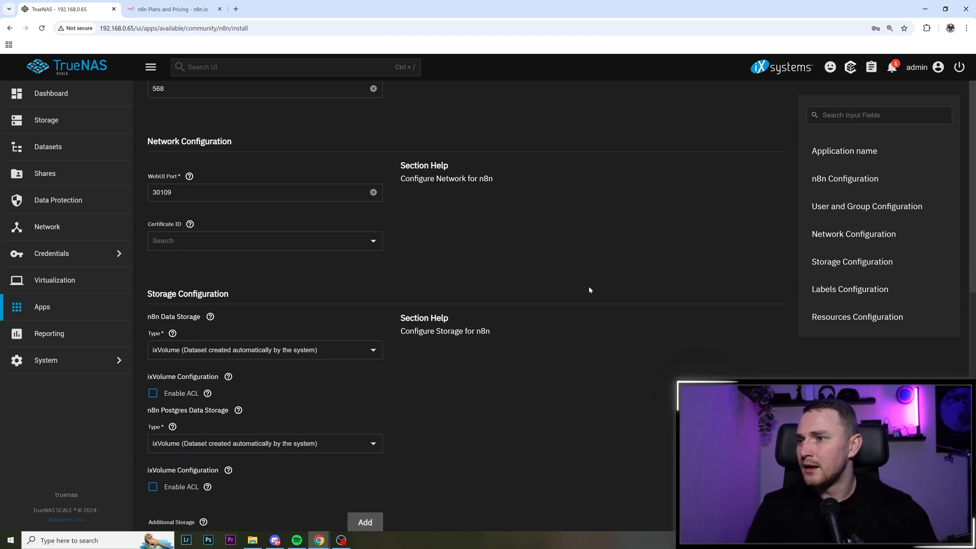
scroll(down, 3)
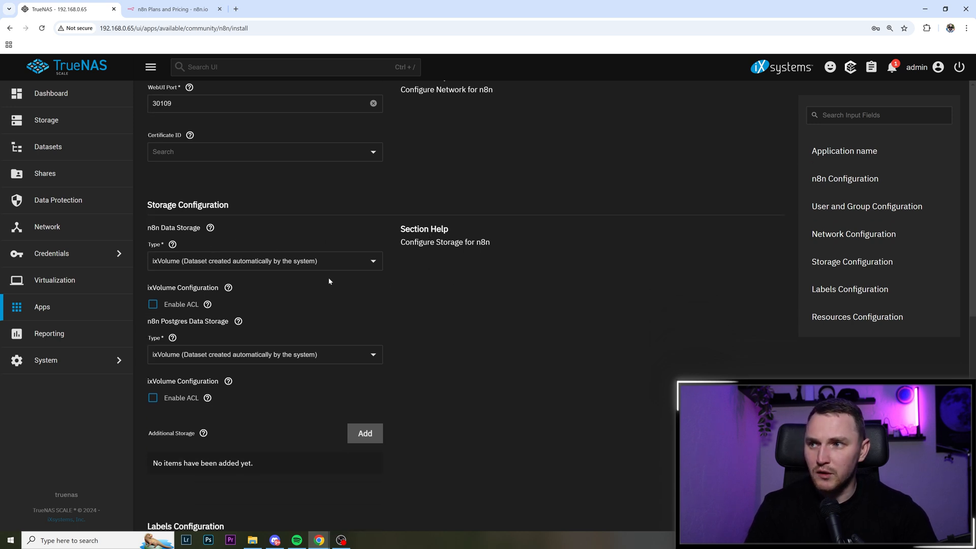
scroll(down, 3)
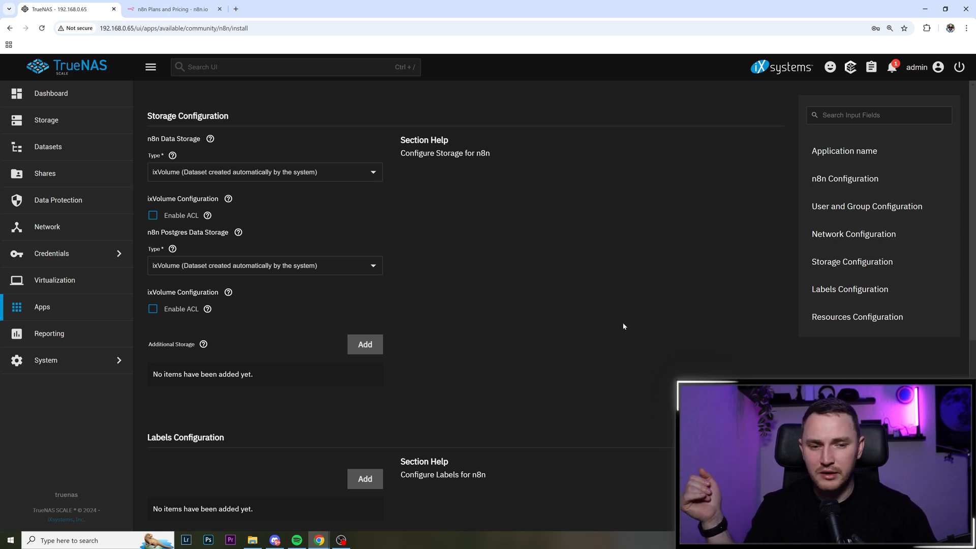
scroll(down, 3)
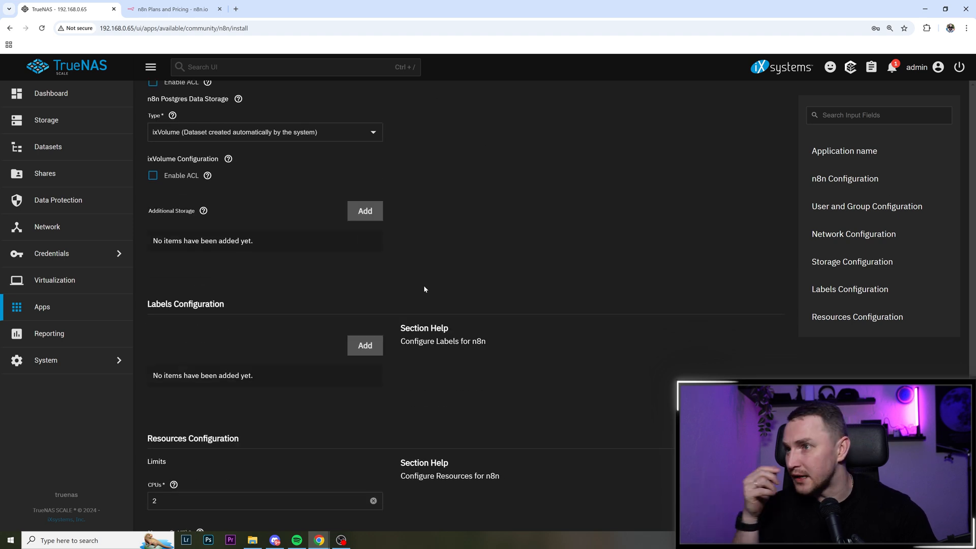
scroll(down, 3)
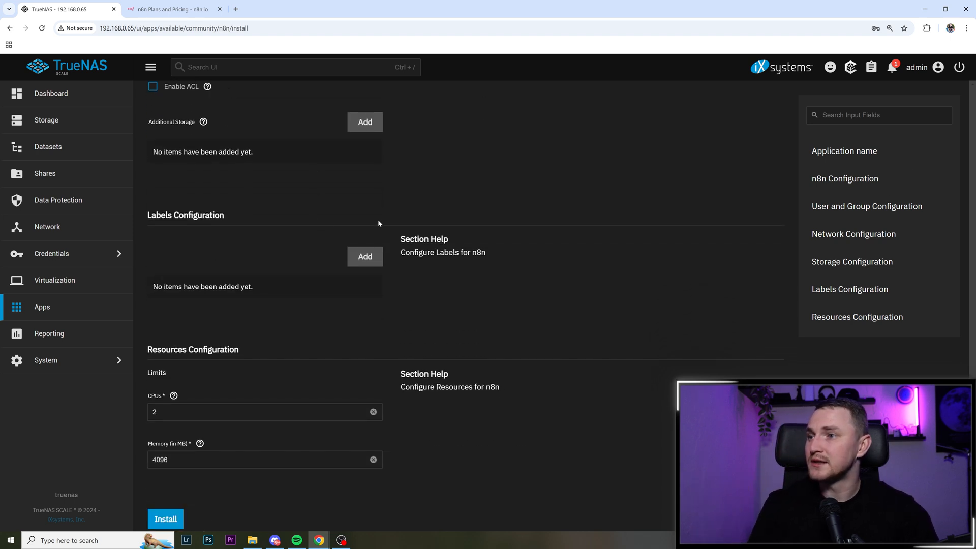
scroll(down, 3)
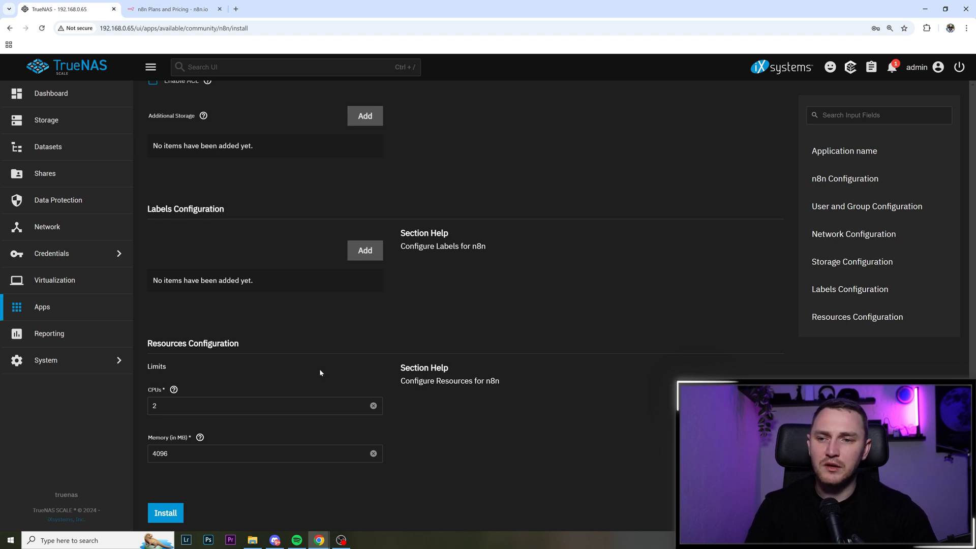
mouse_move(349, 375)
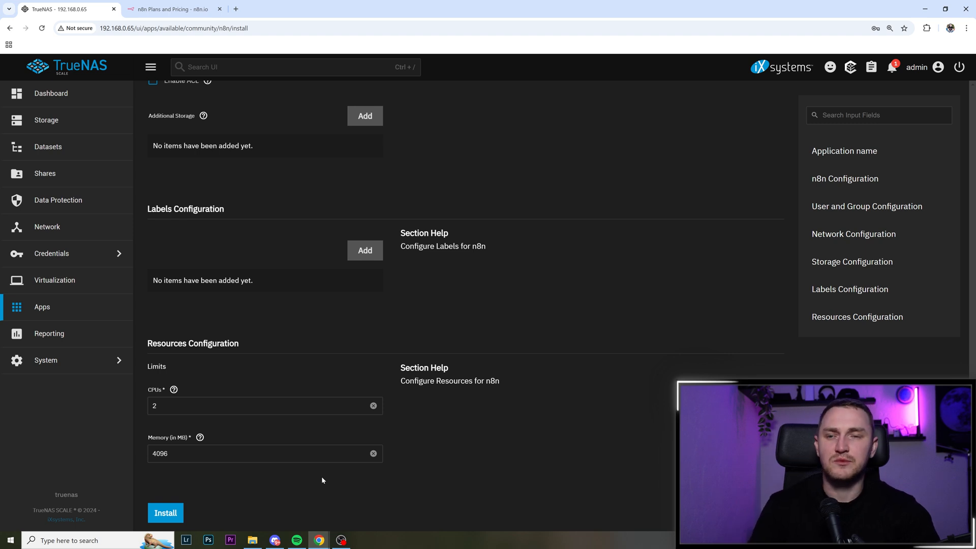
mouse_move(435, 424)
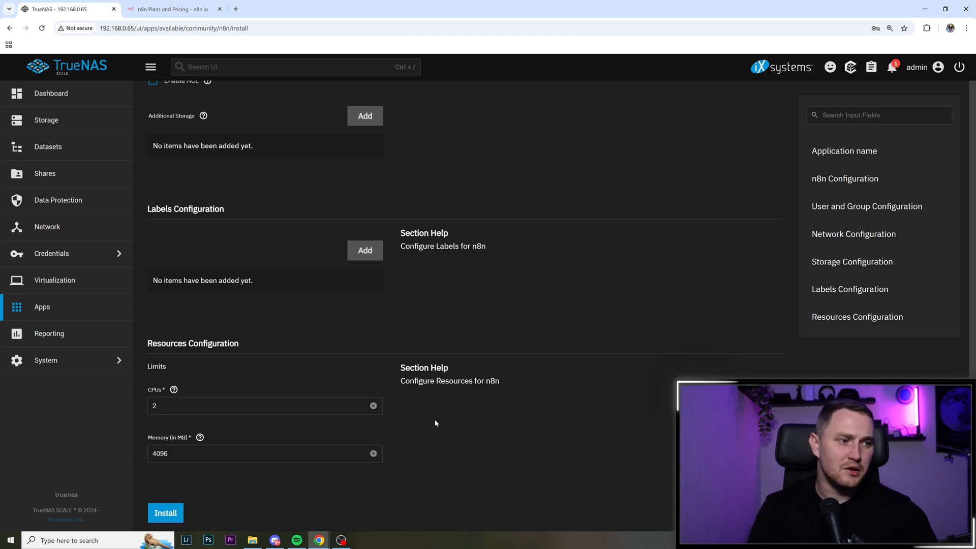
click(166, 513)
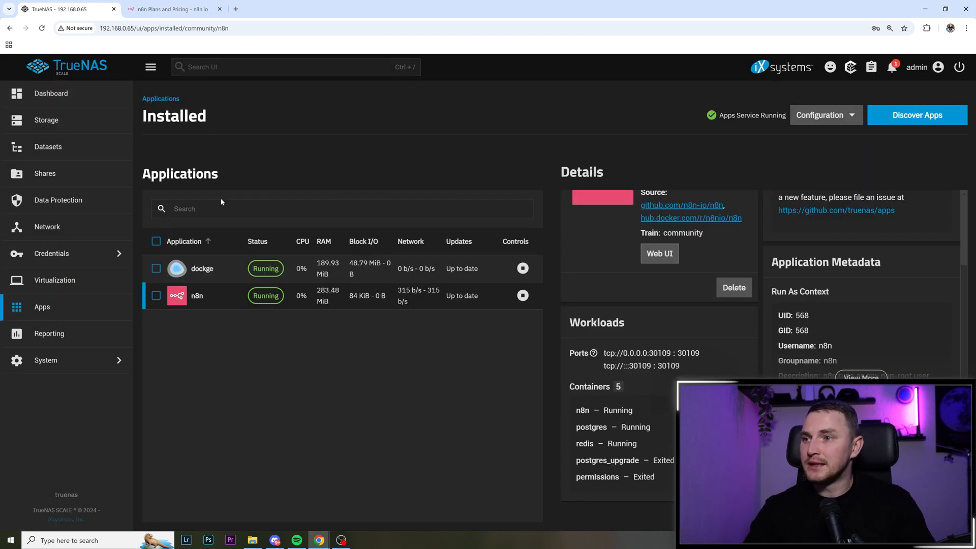
mouse_move(292, 315)
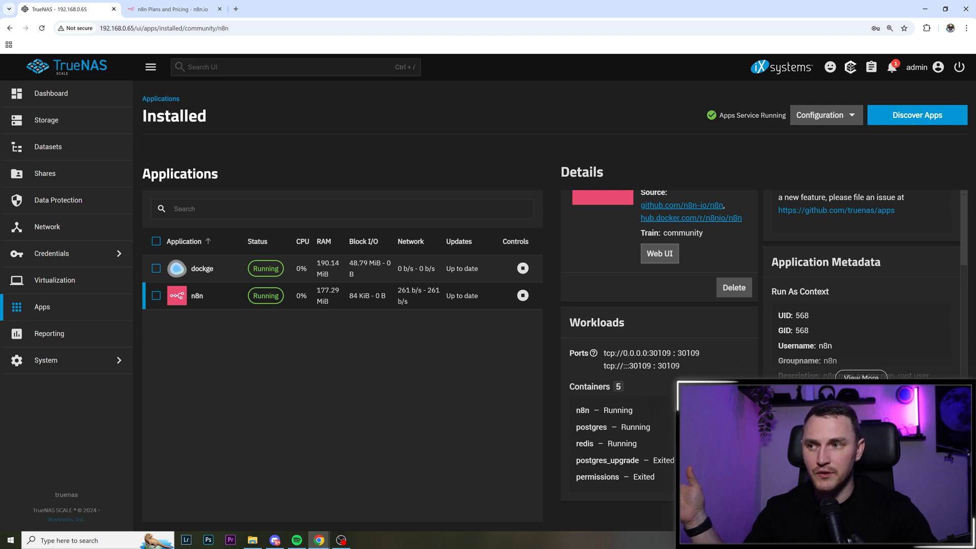
mouse_move(349, 316)
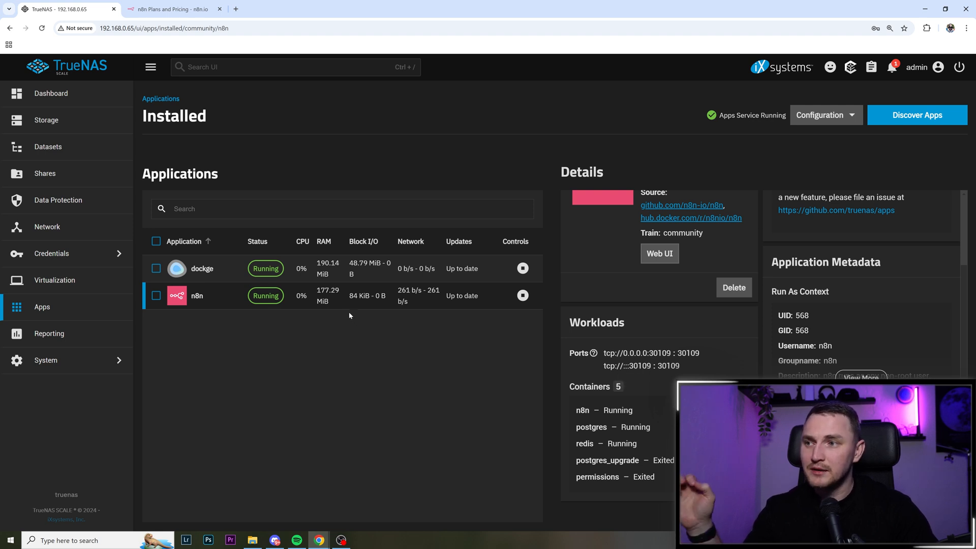
mouse_move(227, 308)
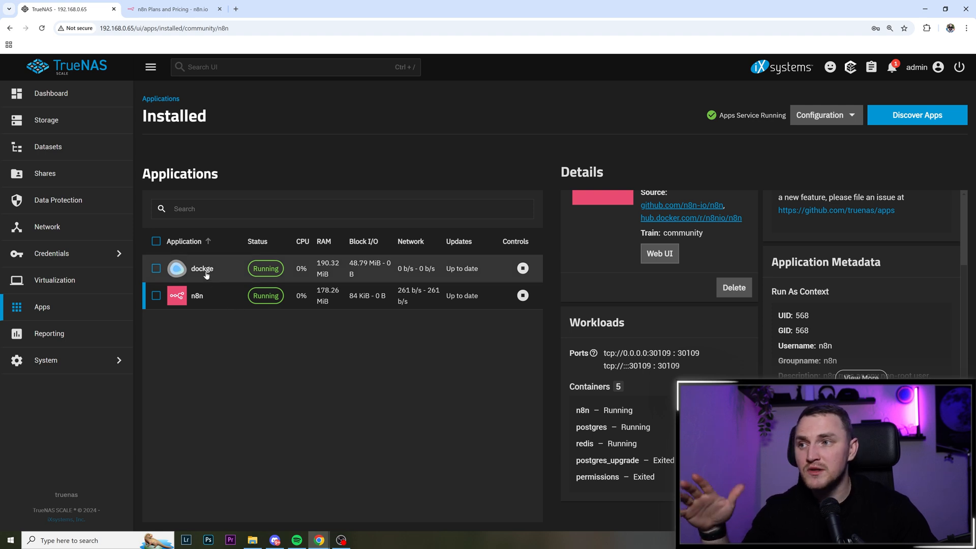
- Select the dockge app to show its details, including port 31014
click(202, 269)
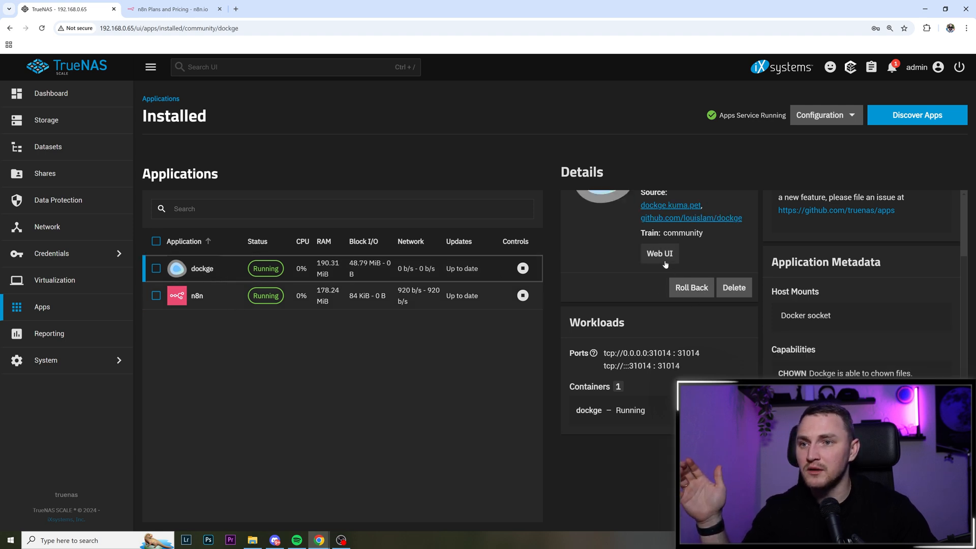
- Open Dockge's Web UI to see the ix-n8n stack listed, then close the Dockge tab
click(659, 253)
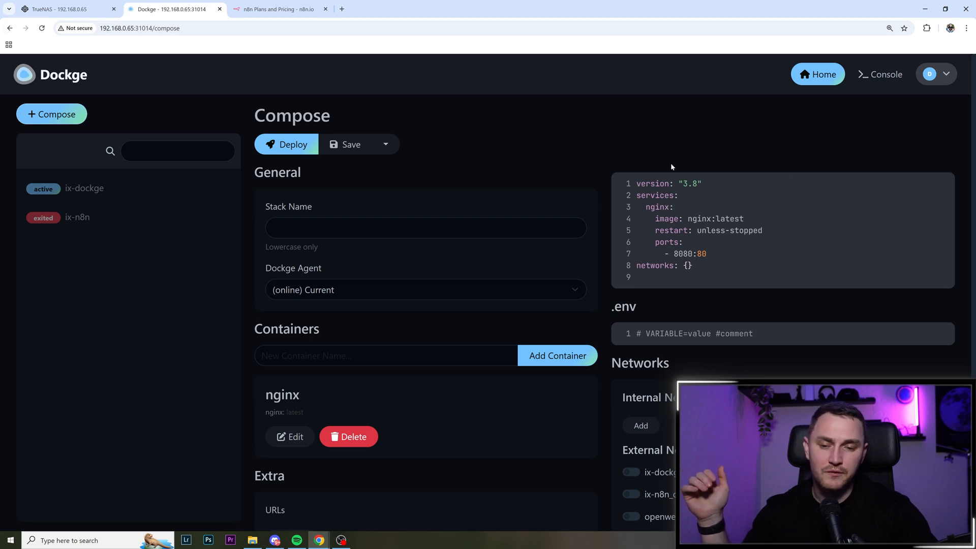
mouse_move(541, 302)
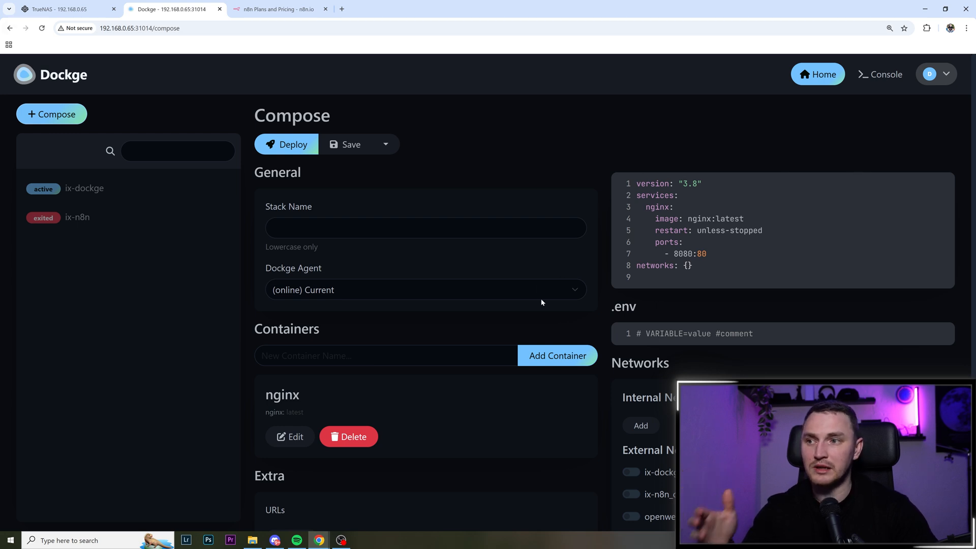
click(56, 8)
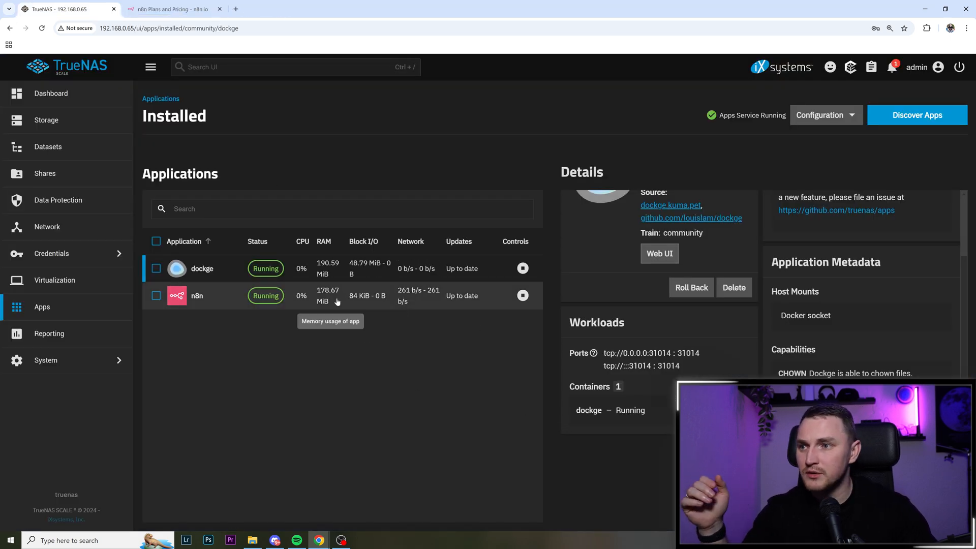
- Select the n8n app (version 1.78.0) and launch its Web UI
click(197, 294)
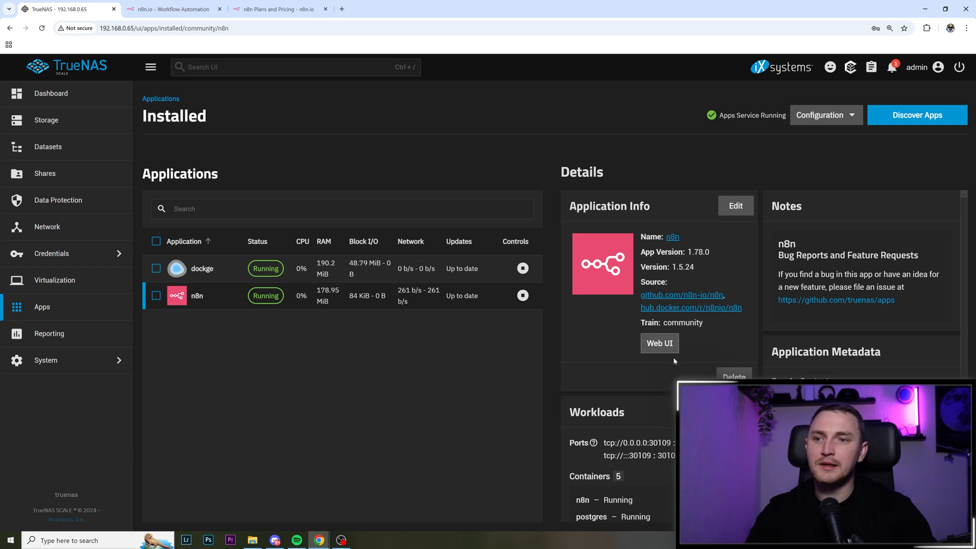
click(659, 343)
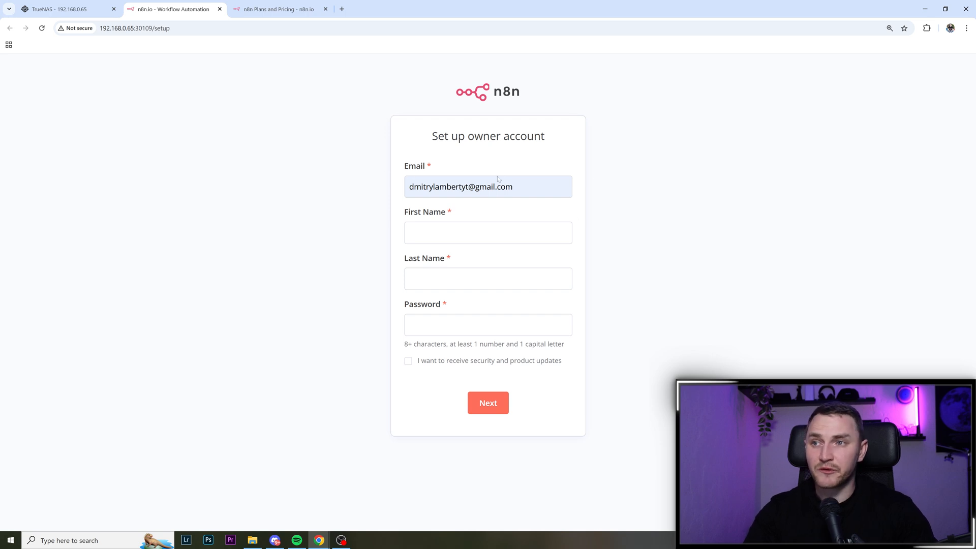
mouse_move(657, 241)
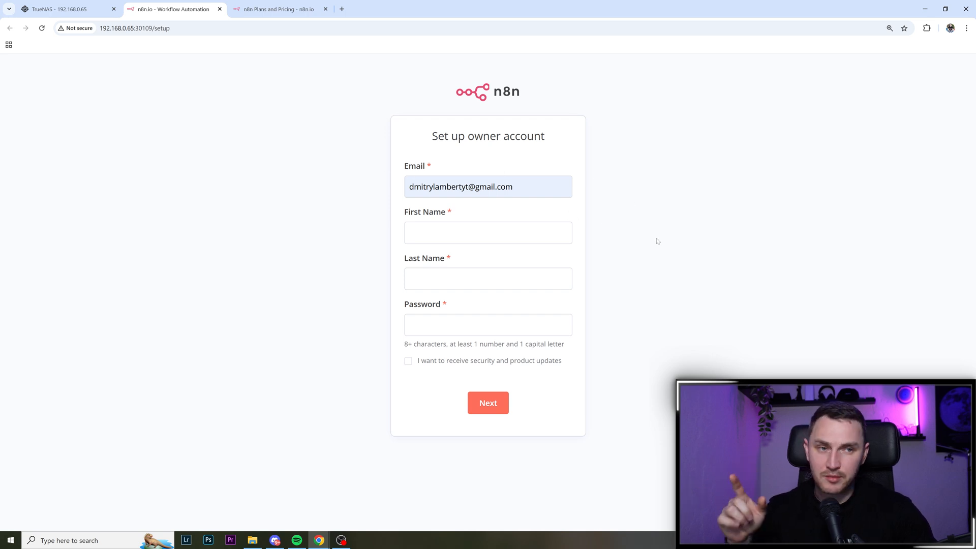
- Enter the owner's first name, last name and password, and submit the account form
click(488, 232)
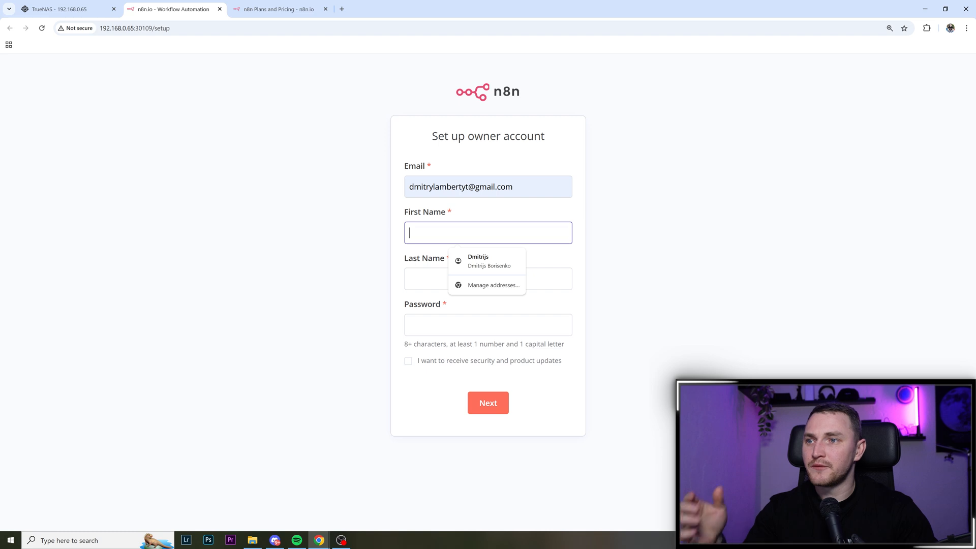
text(L)
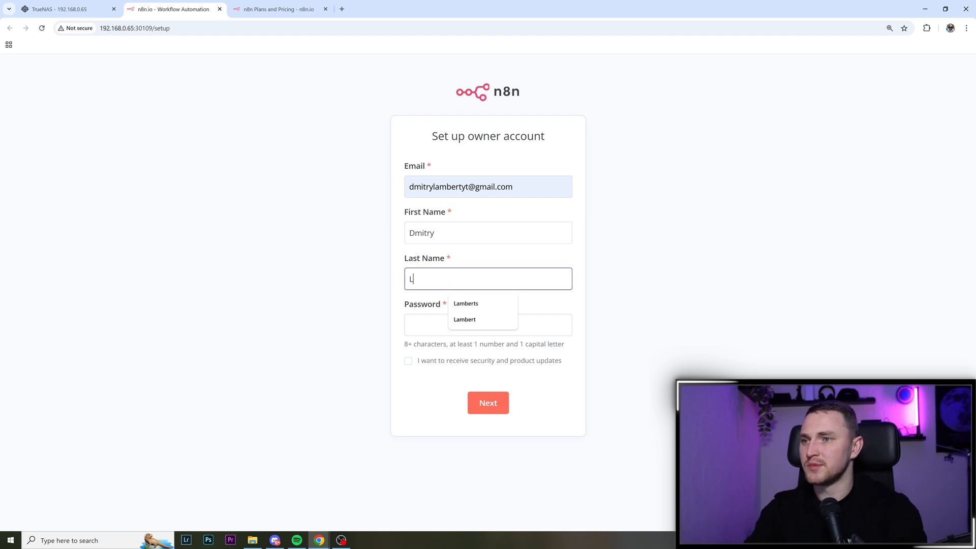
click(464, 319)
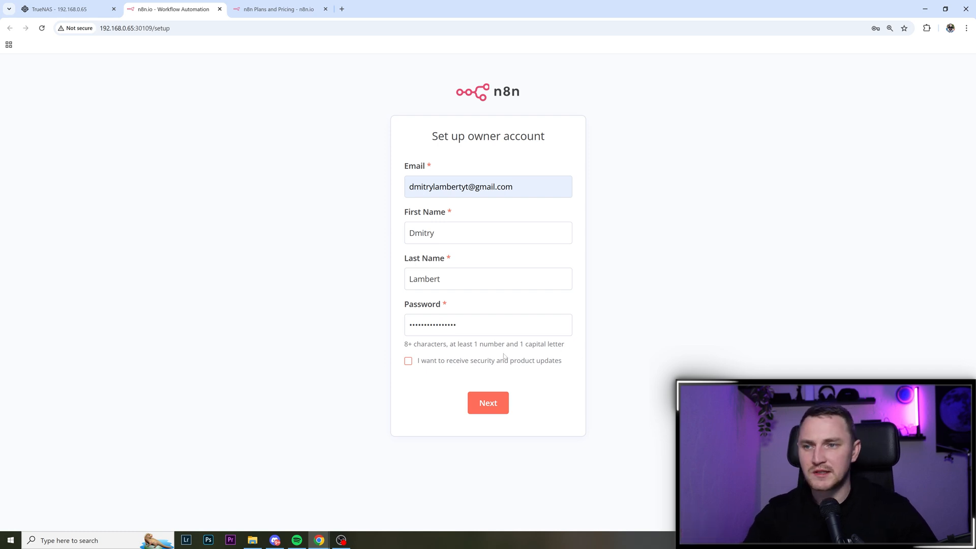
click(488, 402)
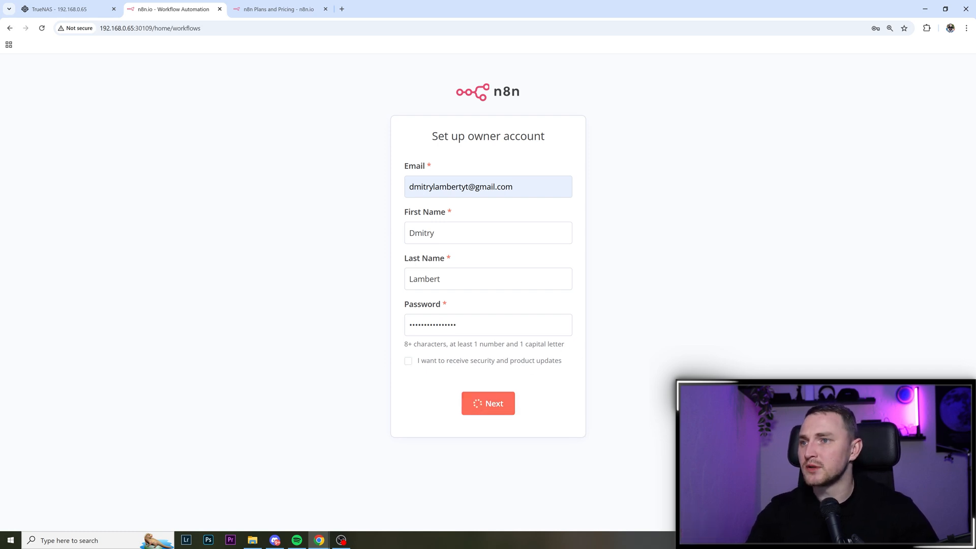
click(488, 403)
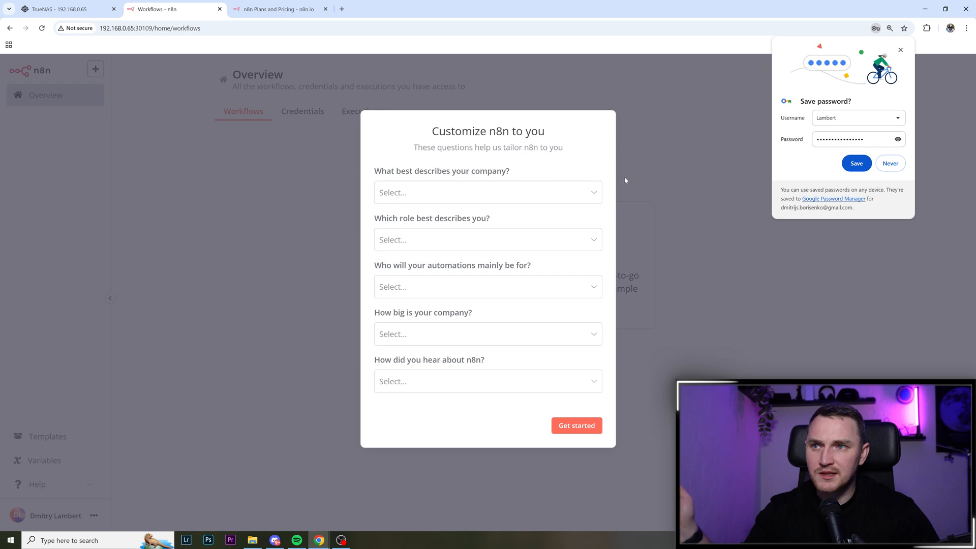
- Request a free Community Edition license key by email from the usage and plan settings
click(576, 425)
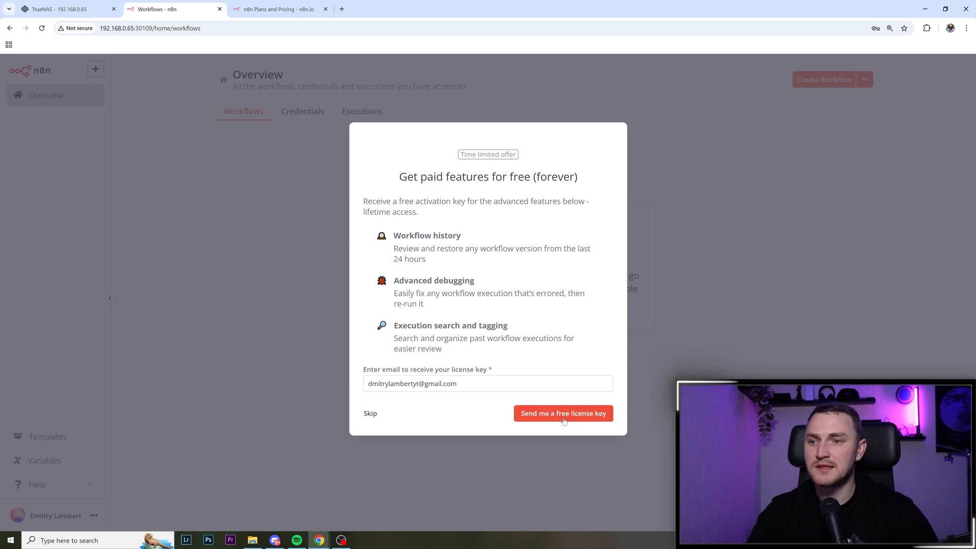
click(370, 414)
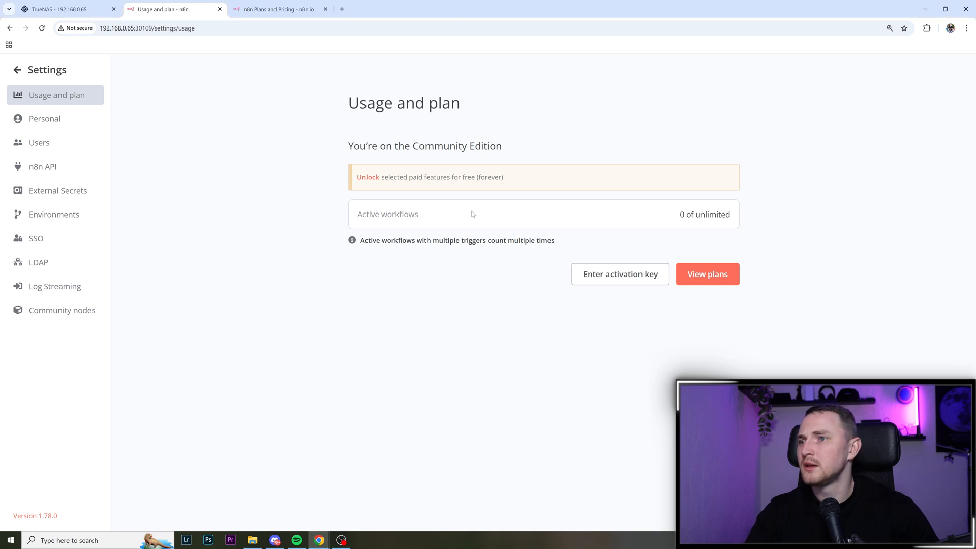
mouse_move(657, 272)
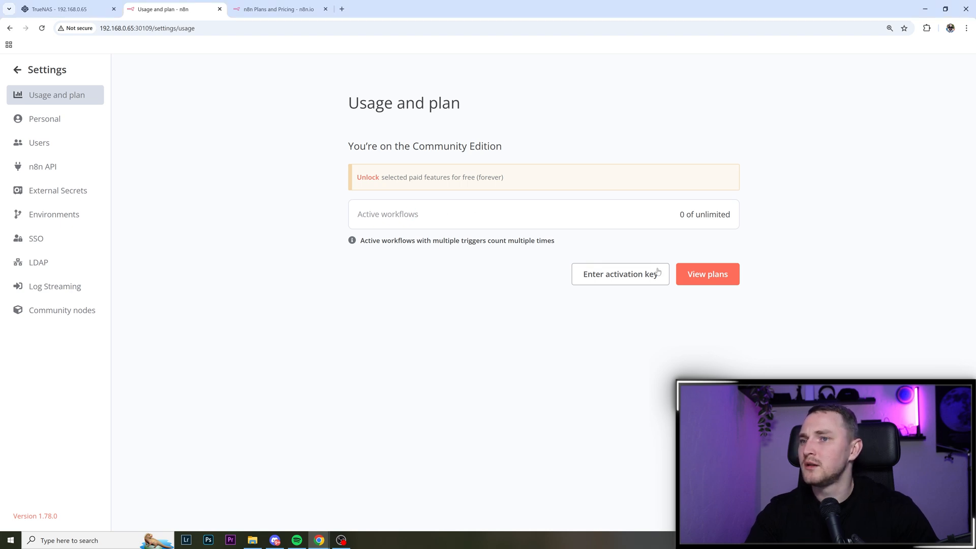
- Activate the Community Edition with the emailed key, then go back to the workflows overview
click(619, 274)
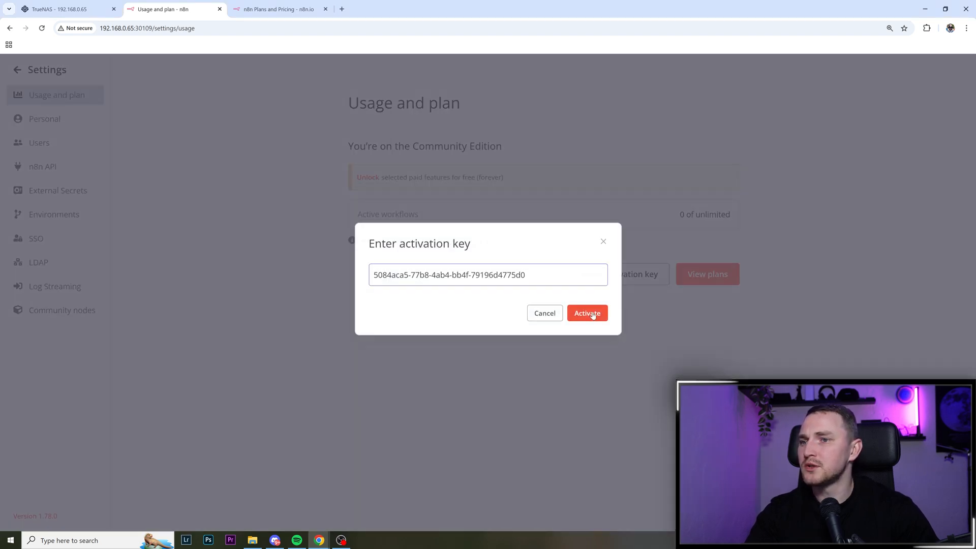
click(586, 313)
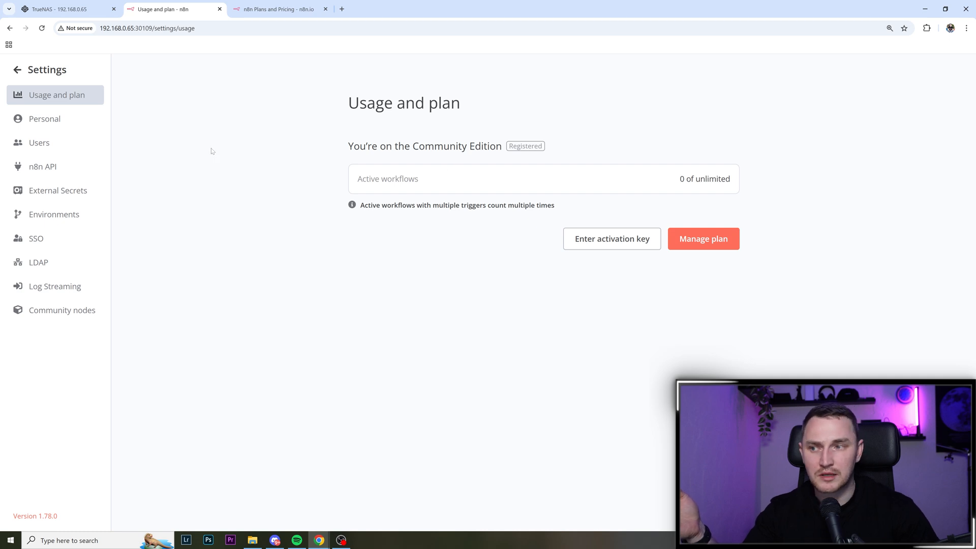
mouse_move(104, 106)
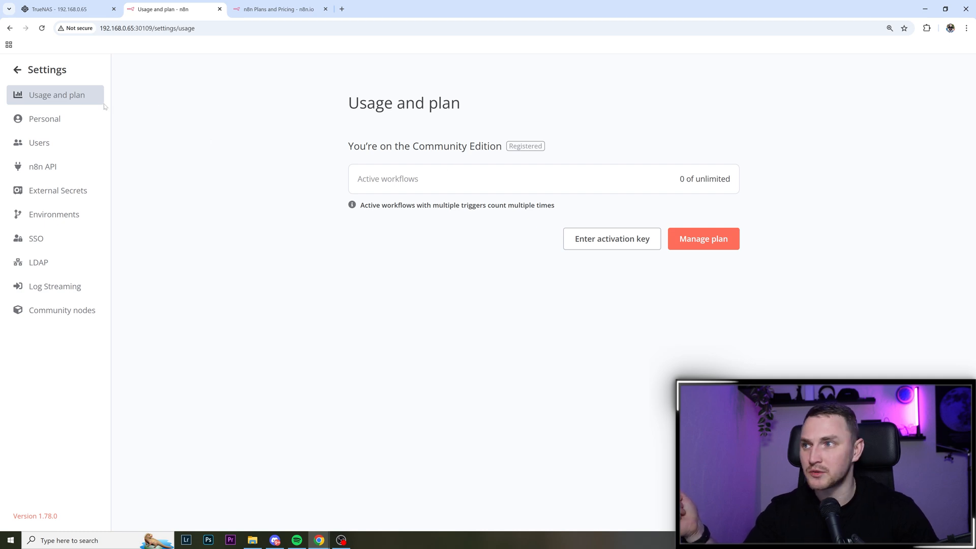
click(17, 69)
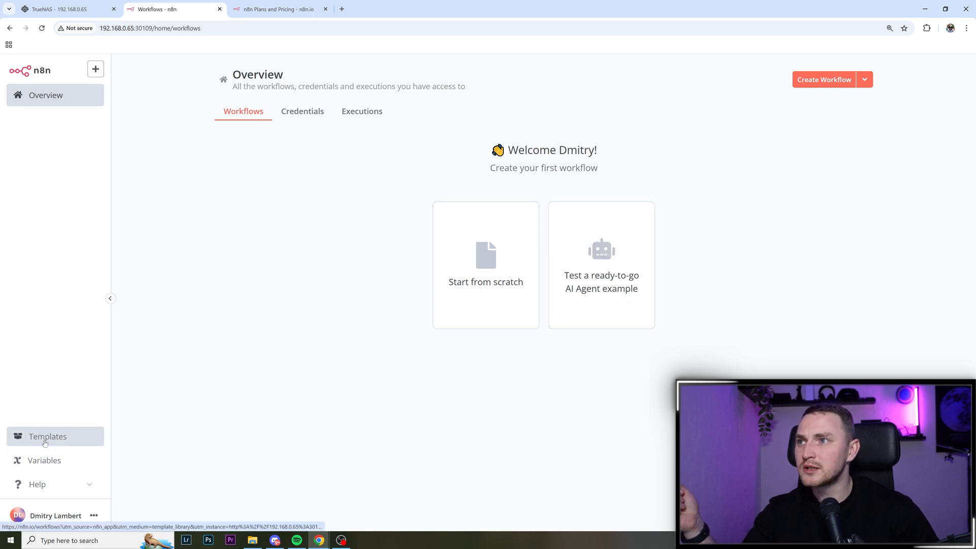
- Search templates for 'youtube' and open the AI-Powered YouTube Video Summarization template
click(48, 436)
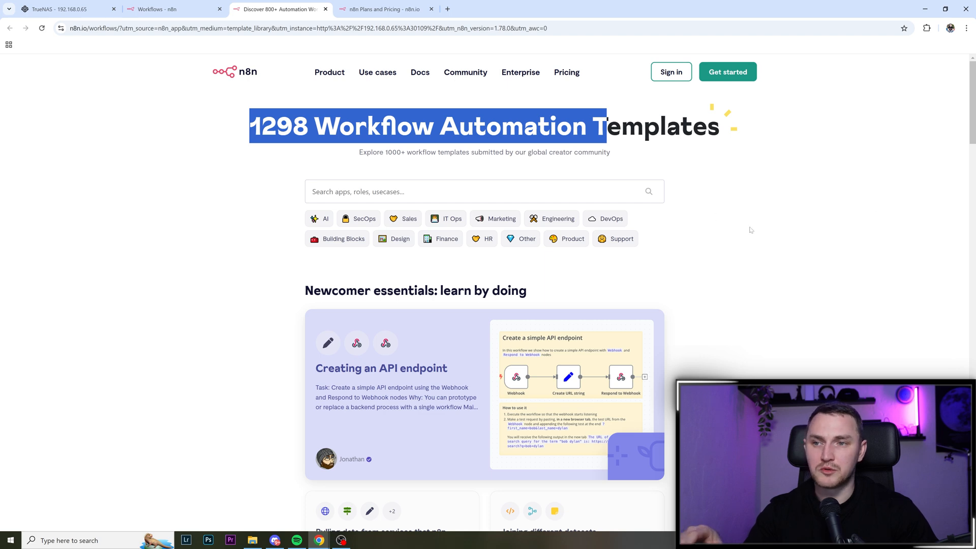
click(483, 191)
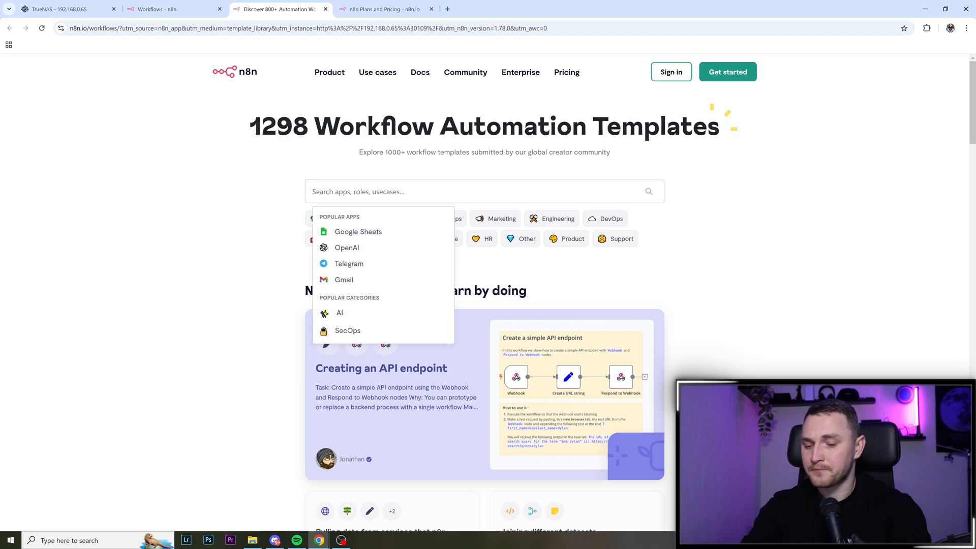
text(youtube)
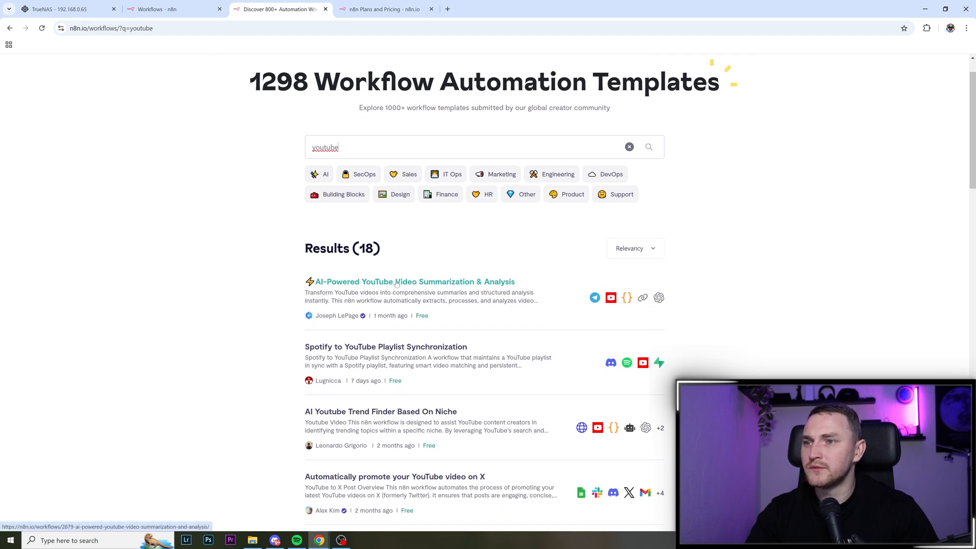
click(413, 281)
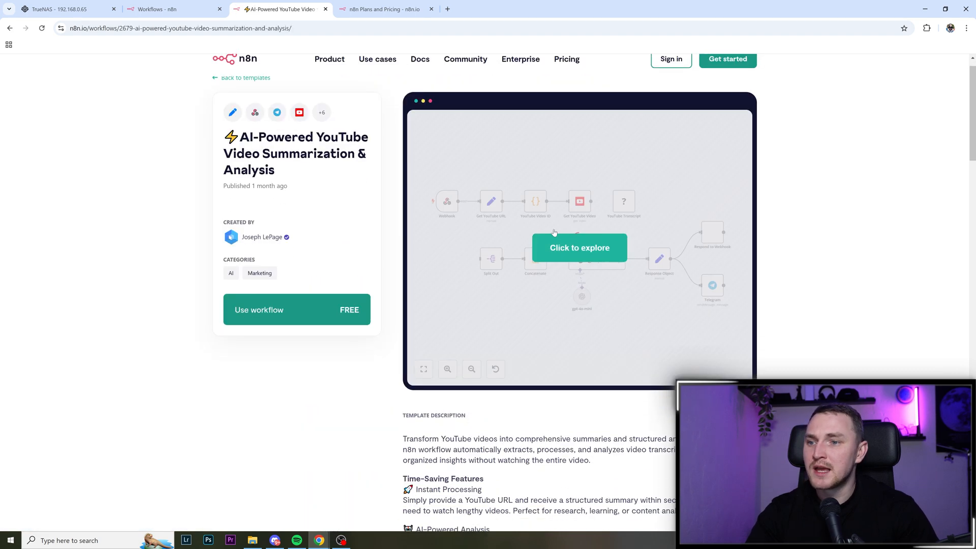
- Glance at the self-hosted workflows overview, then return and choose Use workflow on the template
scroll(down, 3)
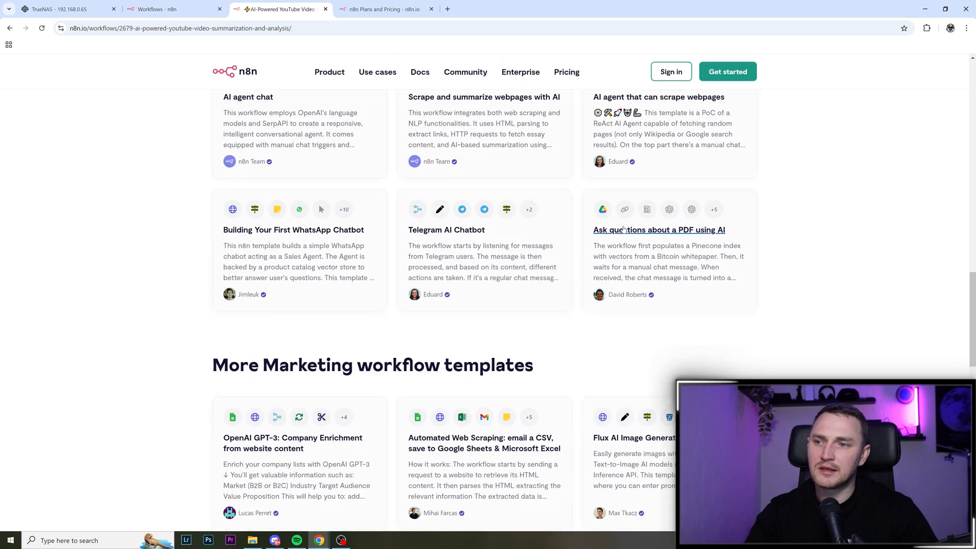
click(659, 230)
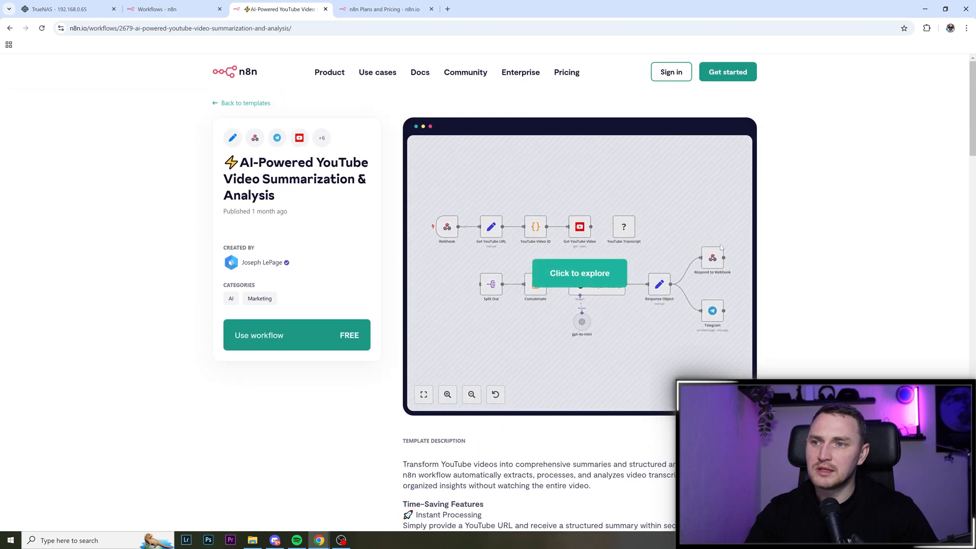
click(175, 9)
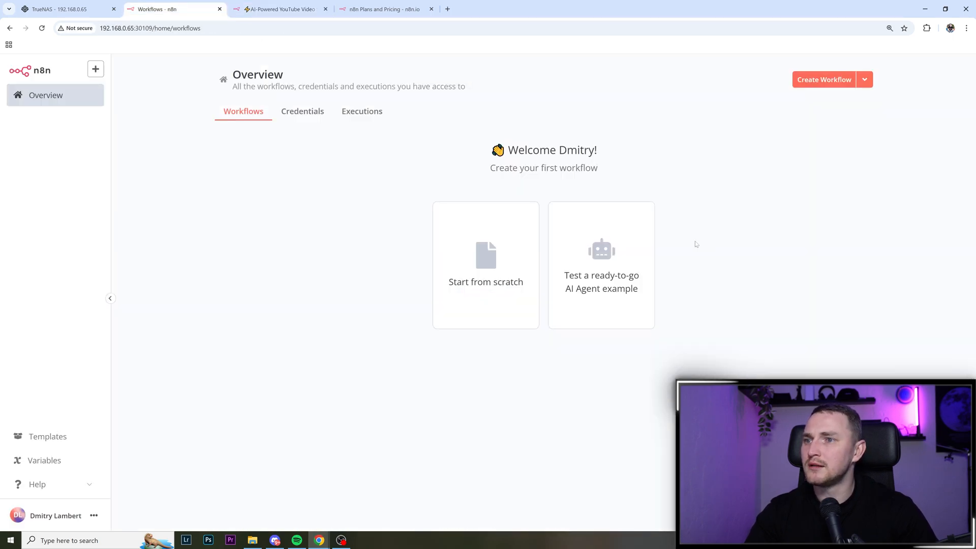
click(280, 9)
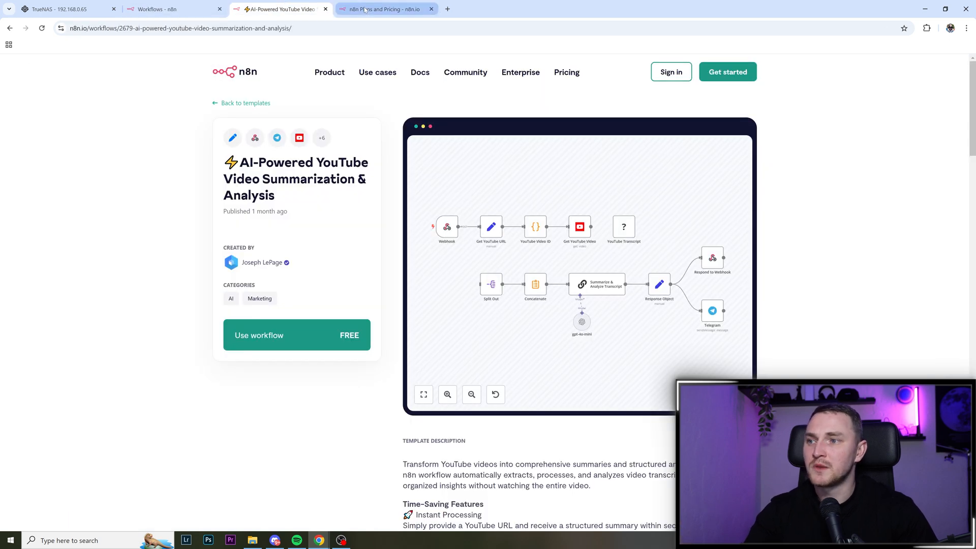
click(287, 335)
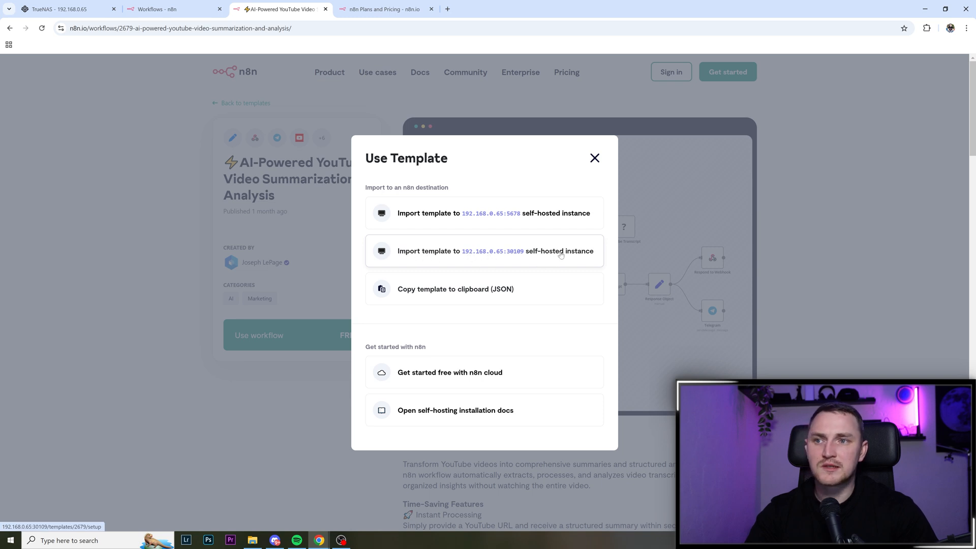
- Import the template into the 192.168.0.65:30109 self-hosted instance
click(491, 251)
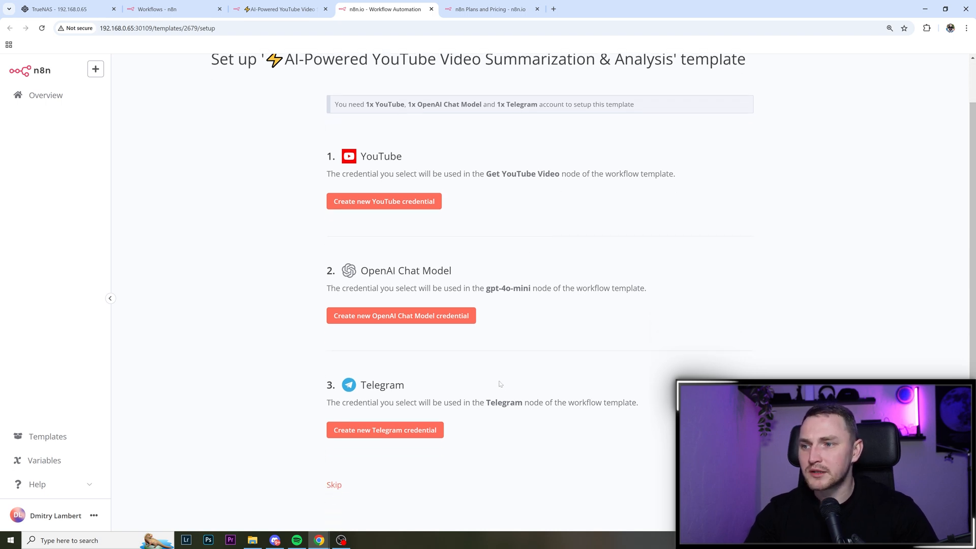
mouse_move(445, 185)
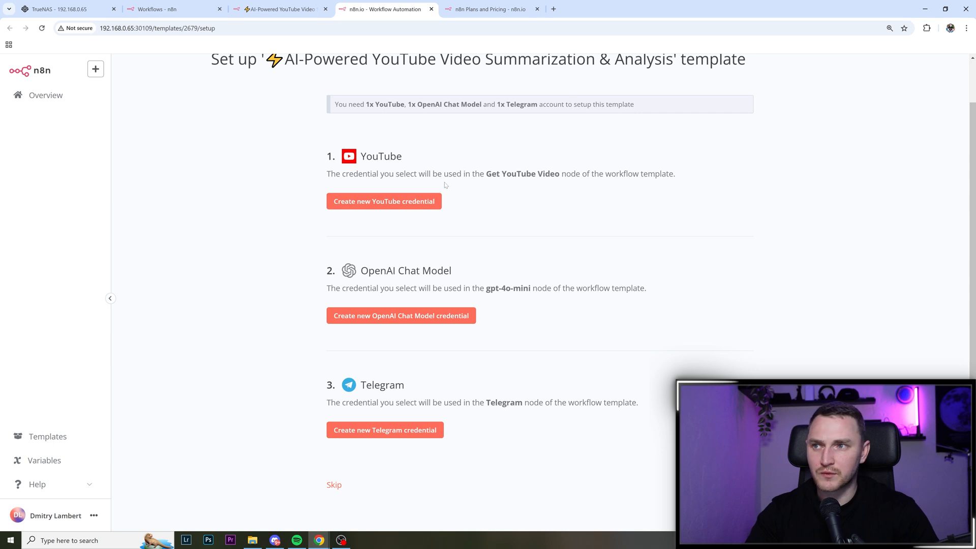
mouse_move(418, 201)
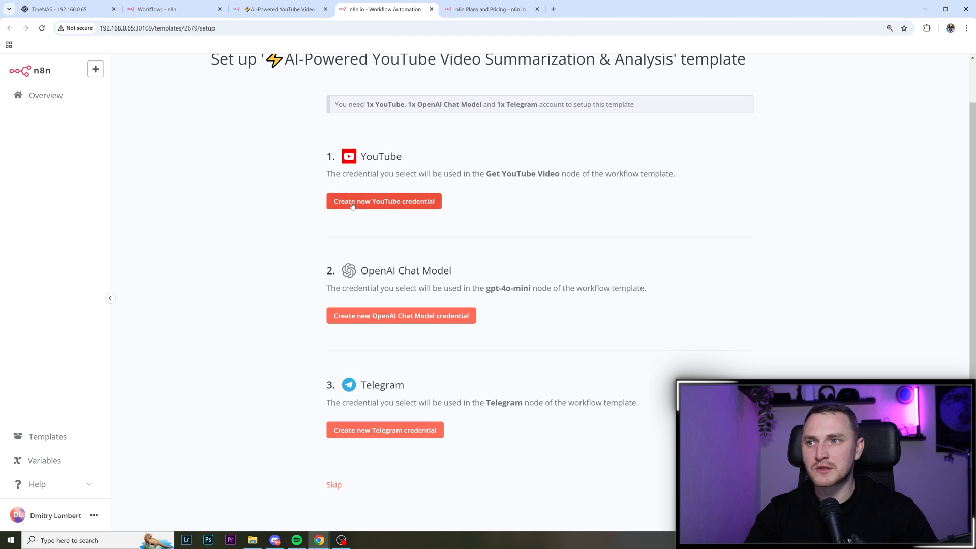
- Open the YouTube OAuth2 credential form, read the Google credentials docs, then return to setup
click(383, 201)
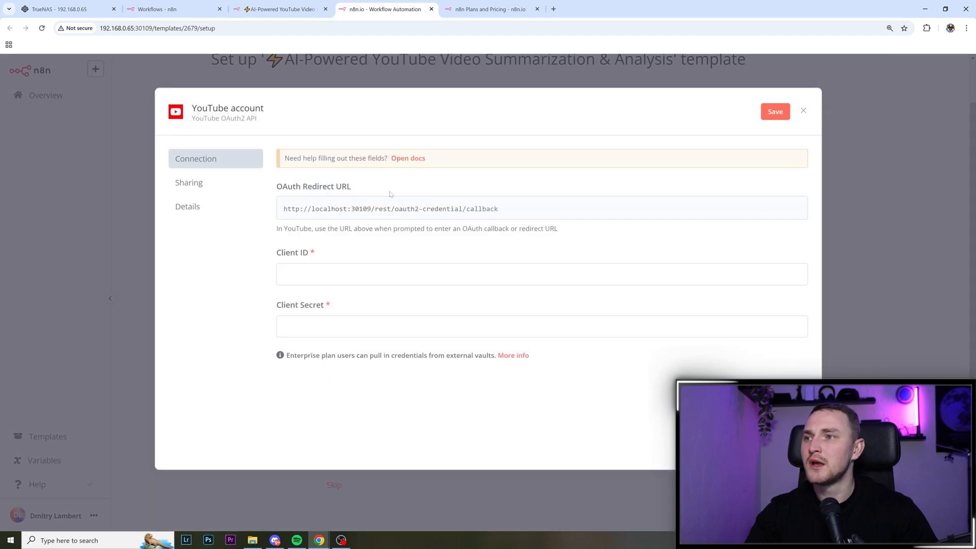
mouse_move(375, 182)
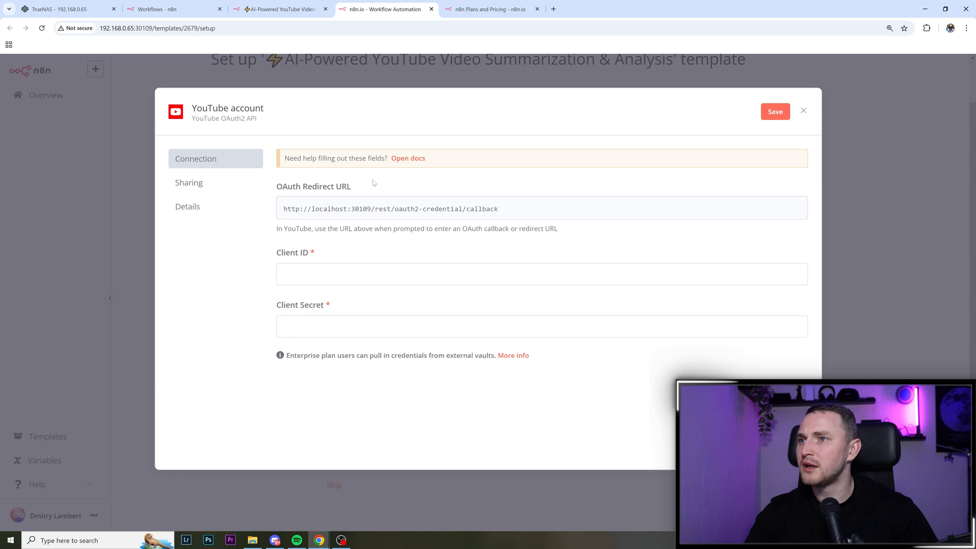
drag(285, 158, 384, 158)
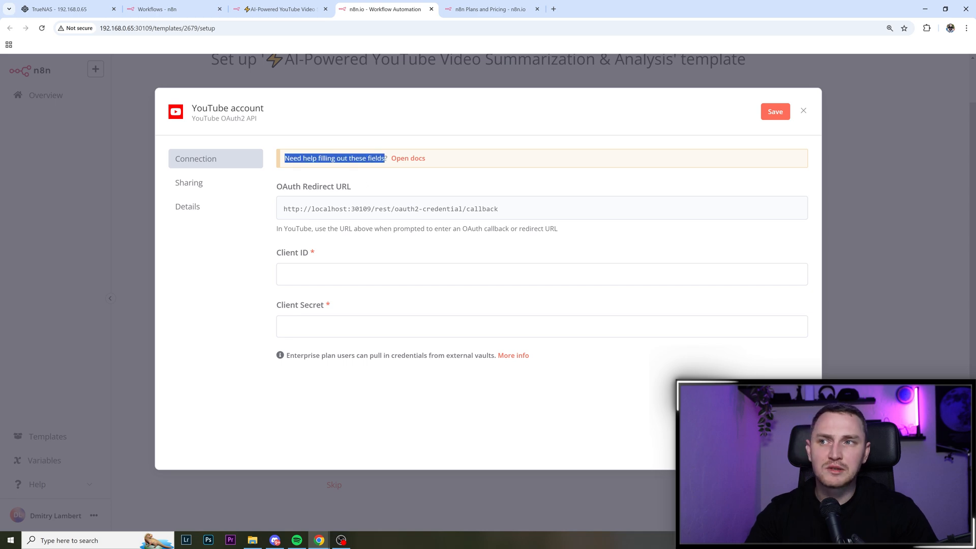
click(408, 158)
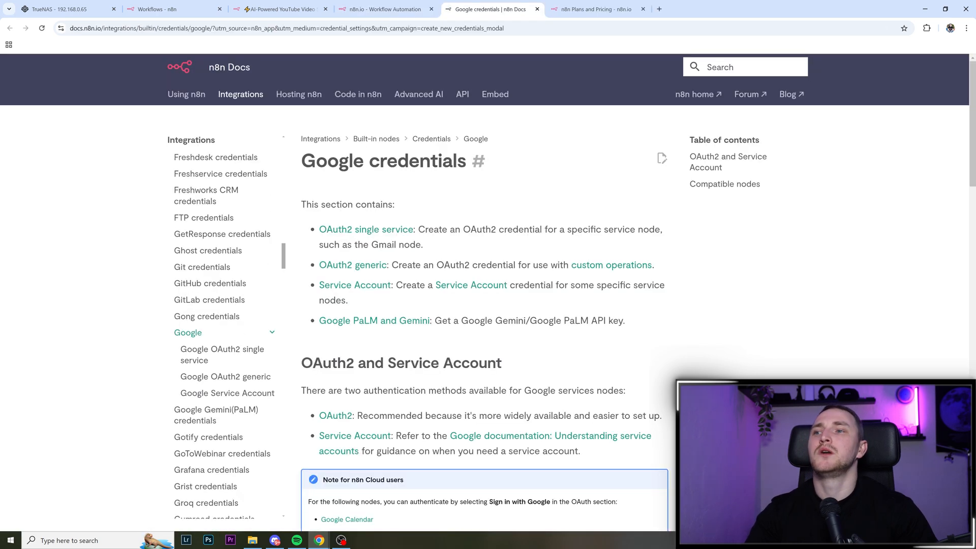
mouse_move(610, 264)
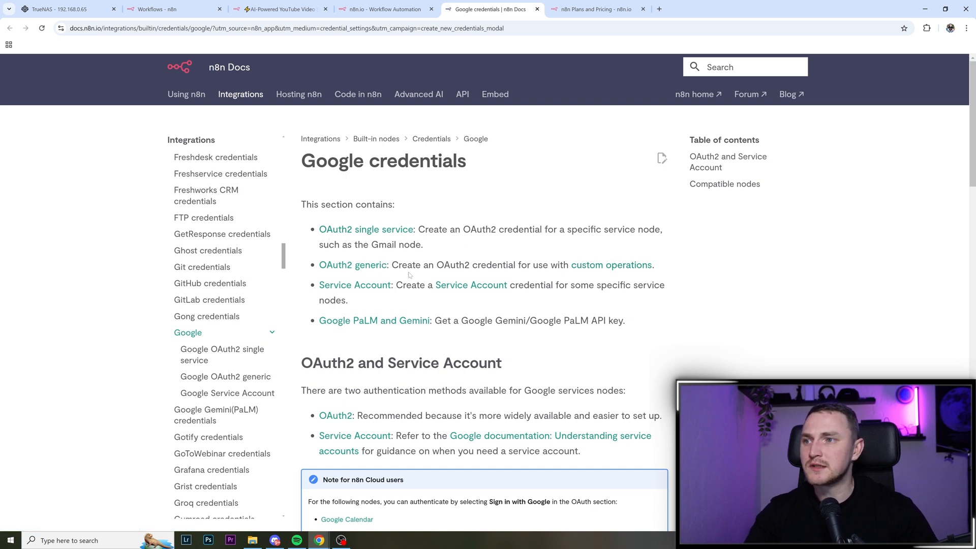
scroll(down, 3)
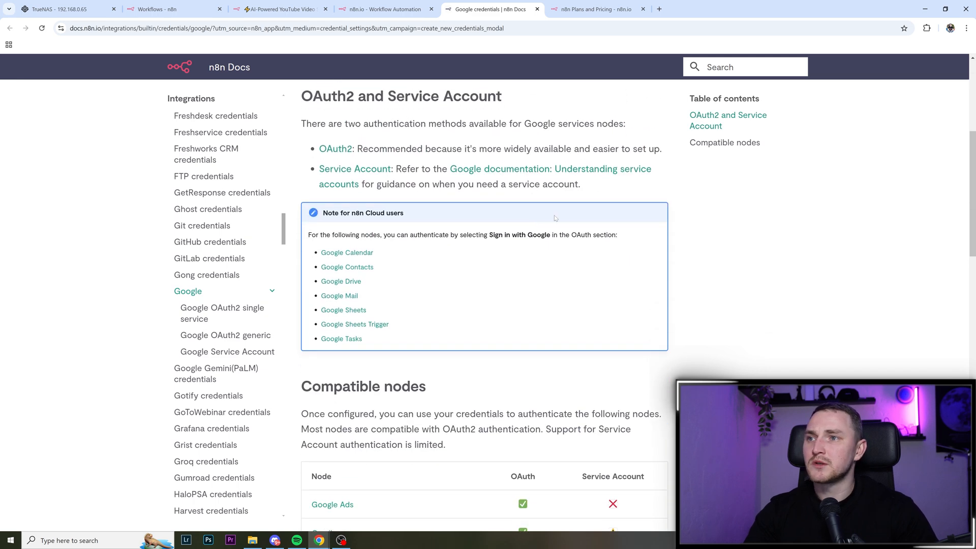
scroll(down, 3)
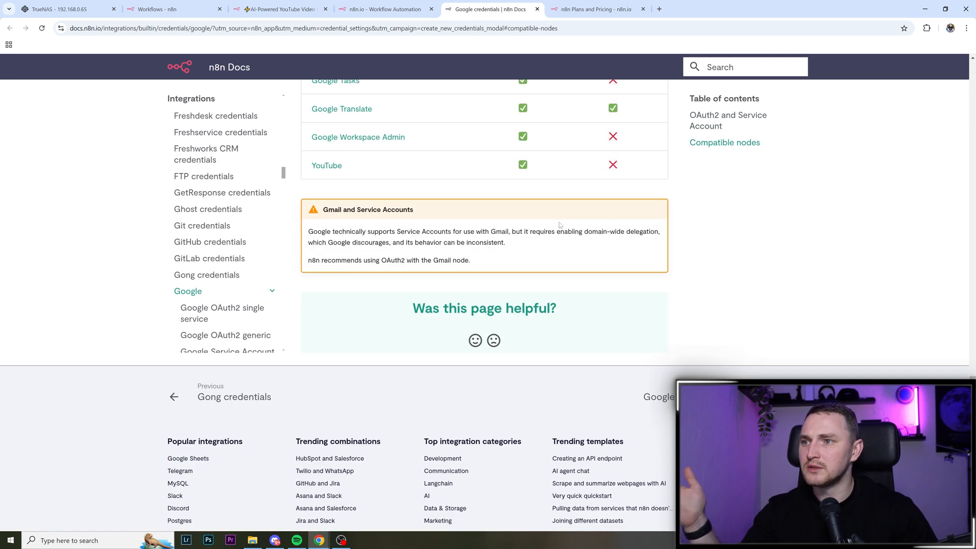
click(381, 9)
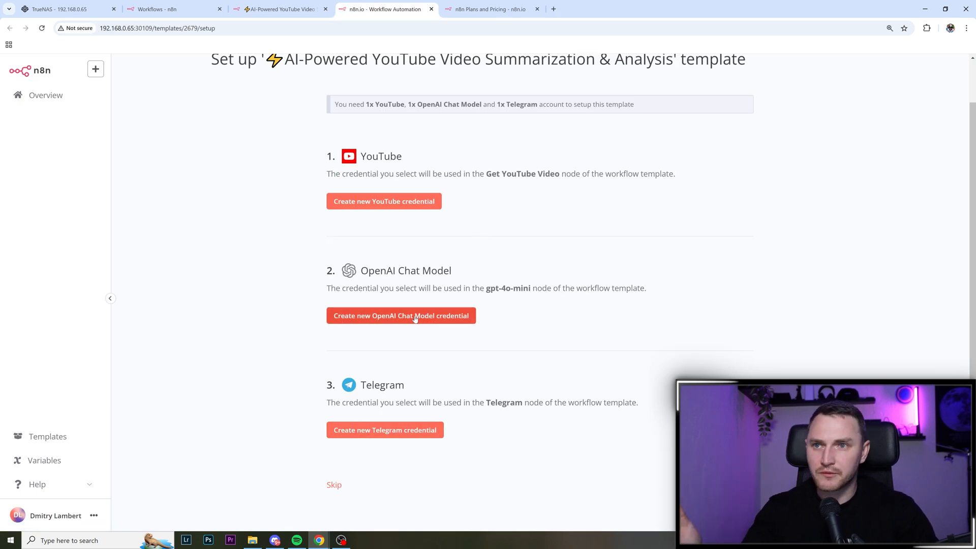
- Return to the TrueNAS Apps > Installed view with n8n and dockge running
click(62, 8)
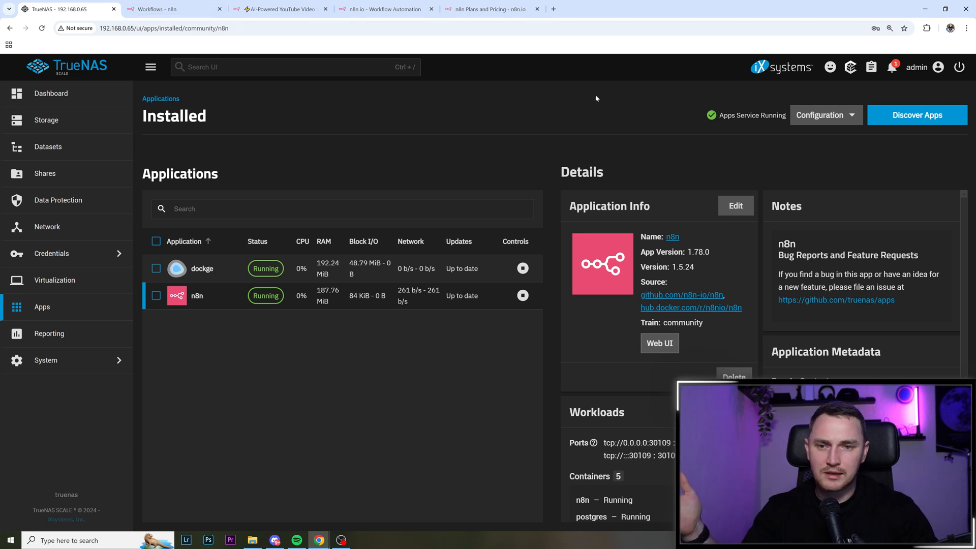
mouse_move(586, 92)
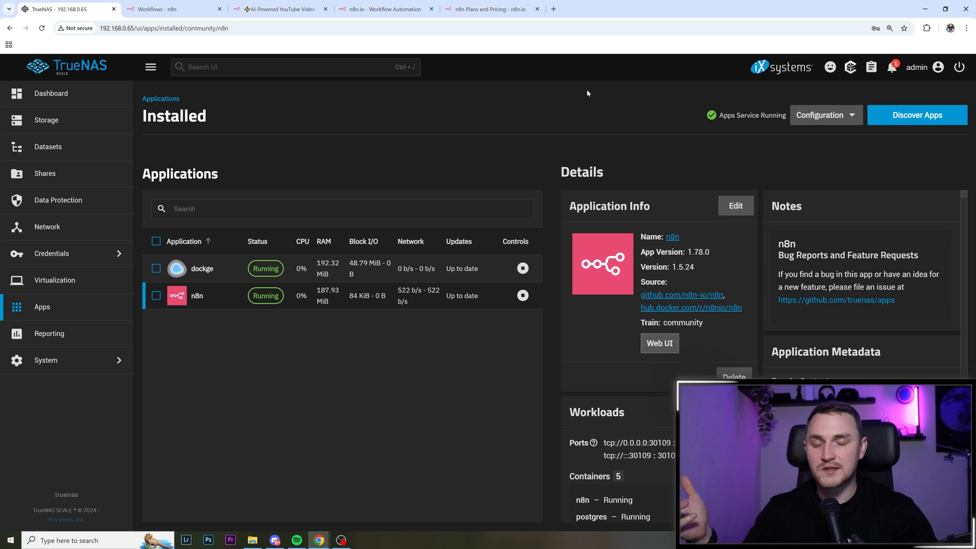
mouse_move(584, 114)
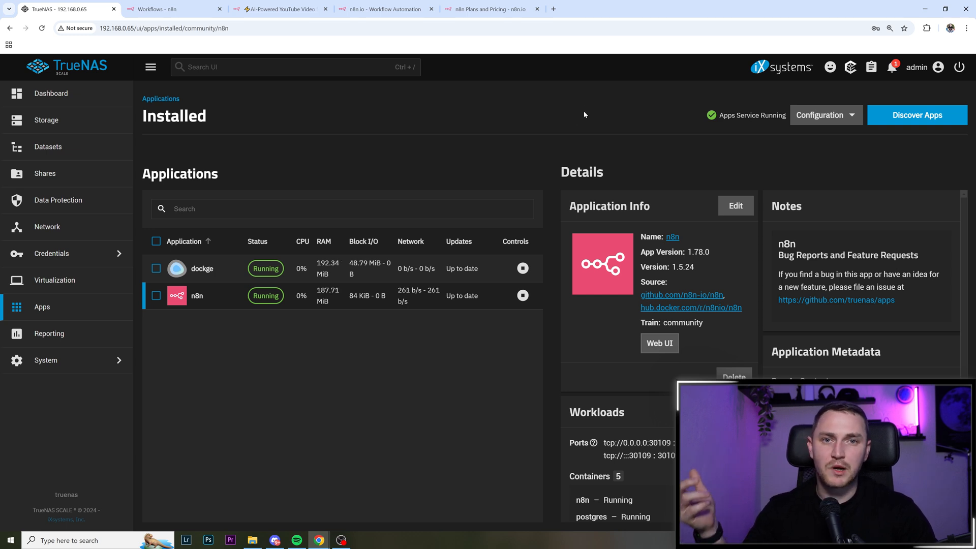